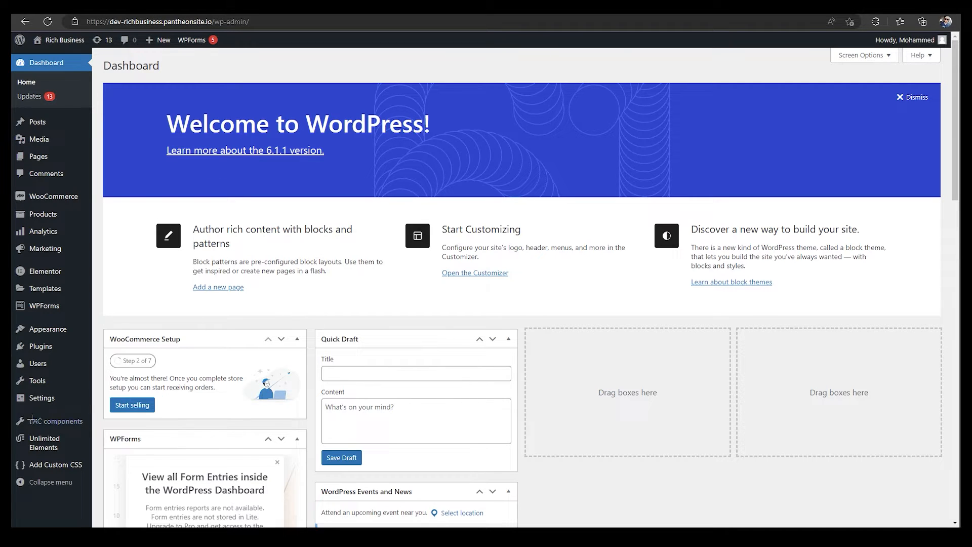
{"action": "mouse_move", "coordinate": [40, 346]}
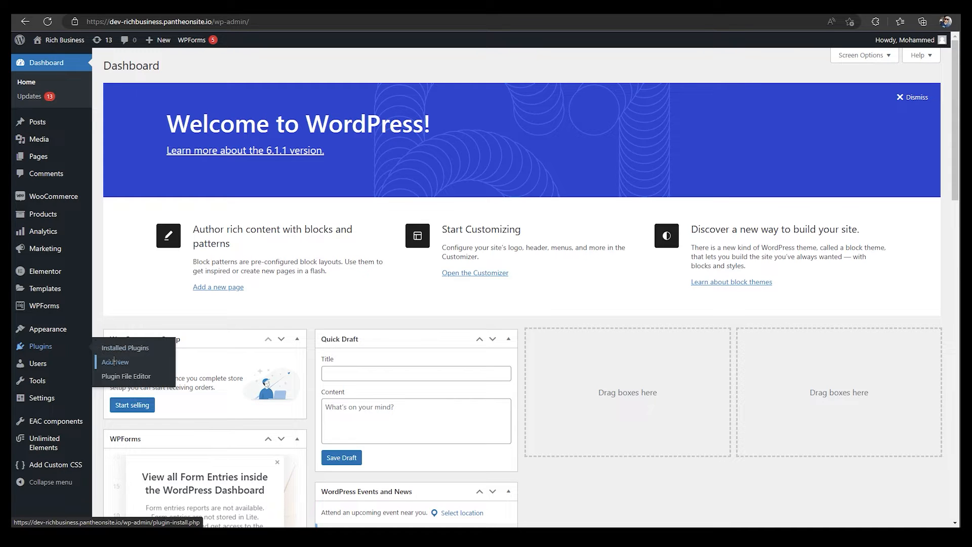
Reach the Add Plugins page with the zip upload form showing
{"action": "left_click", "coordinate": [115, 361]}
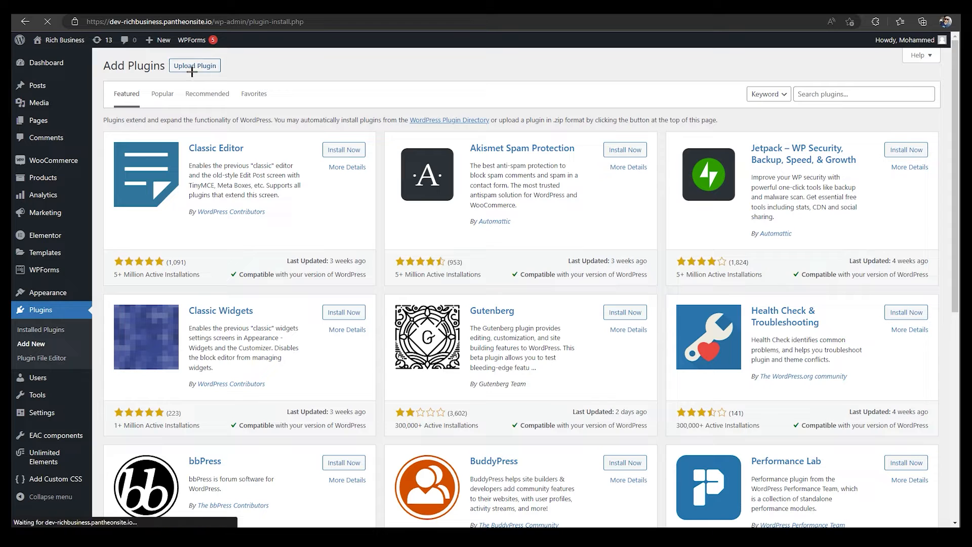
{"action": "left_click", "coordinate": [195, 65]}
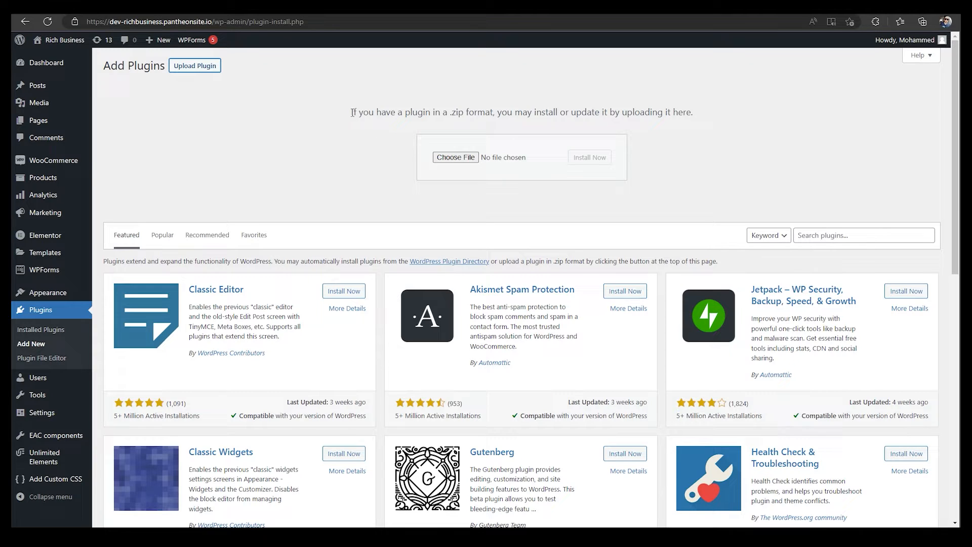
{"action": "left_click_drag", "start_coordinate": [352, 113], "coordinate": [474, 112]}
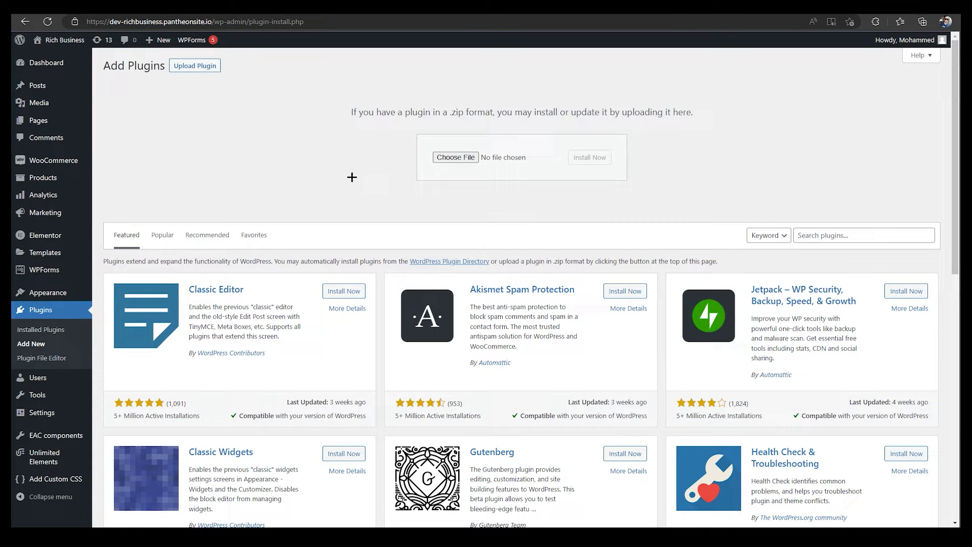
{"action": "mouse_move", "coordinate": [327, 199]}
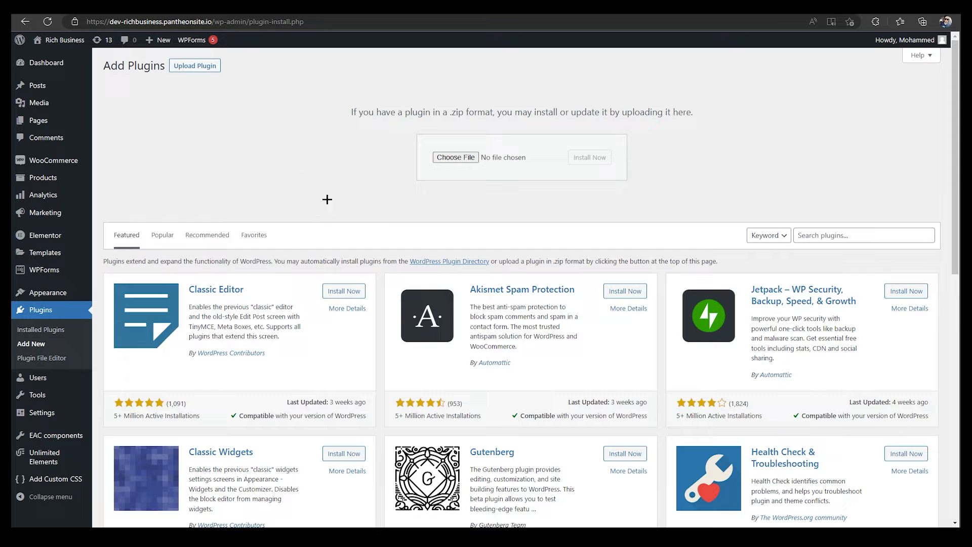
{"action": "mouse_move", "coordinate": [412, 174]}
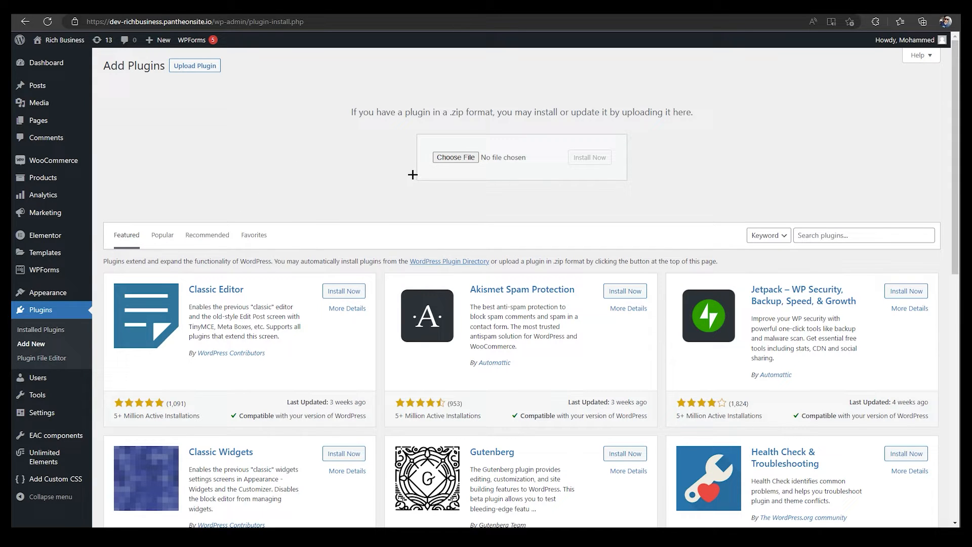
{"action": "mouse_move", "coordinate": [283, 186]}
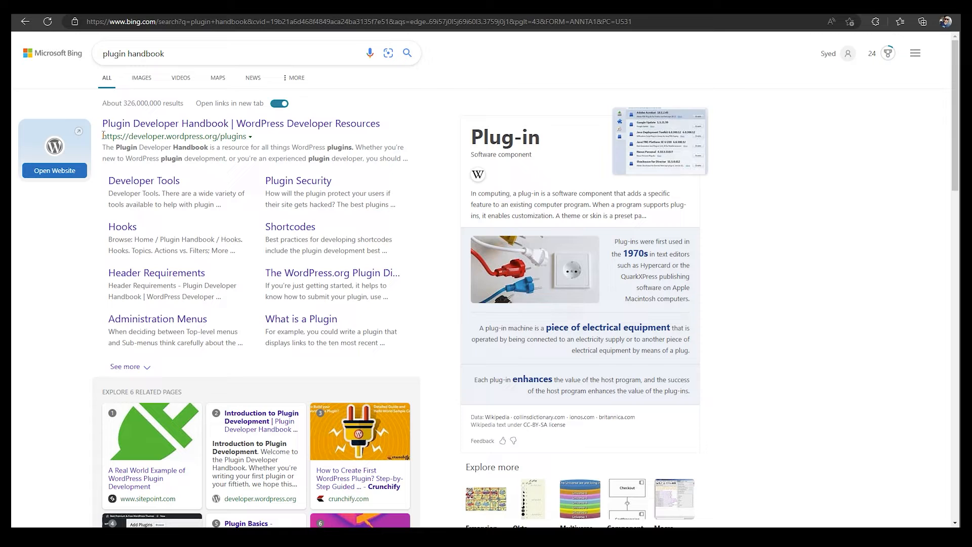
Open the Plugin Developer Handbook result from the Bing search for 'plugin handbook'
{"action": "double_click", "coordinate": [163, 135]}
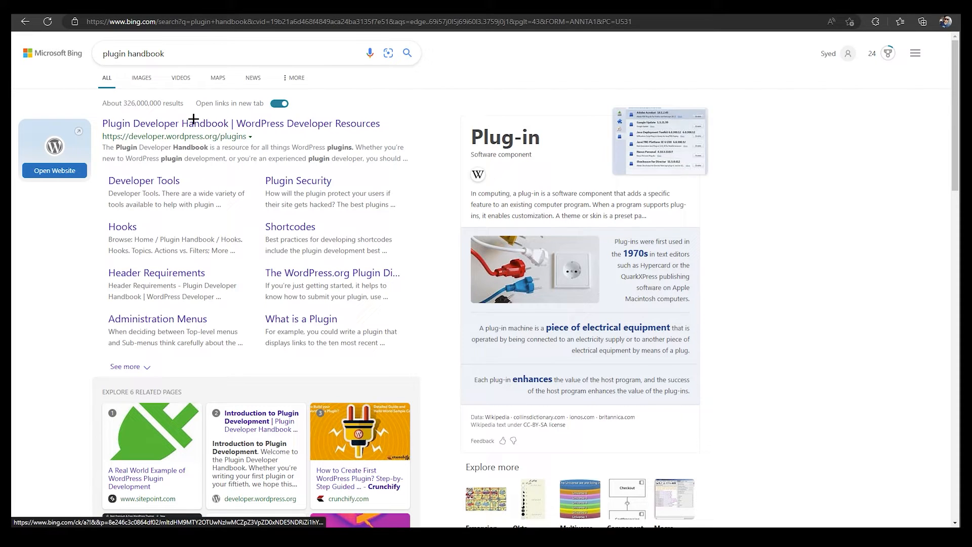
{"action": "left_click", "coordinate": [241, 122]}
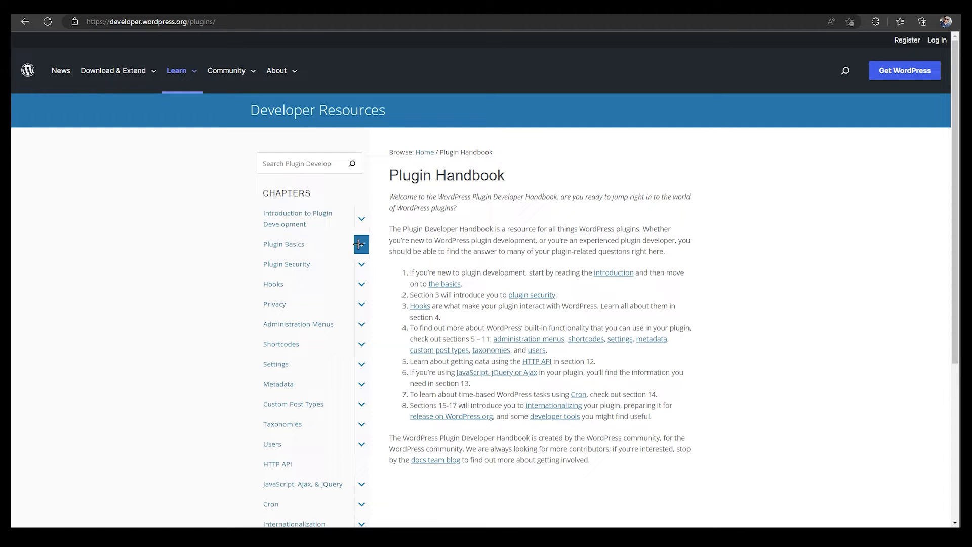
Open the Header Requirements article under Plugin Basics and reach its example header
{"action": "left_click", "coordinate": [361, 244]}
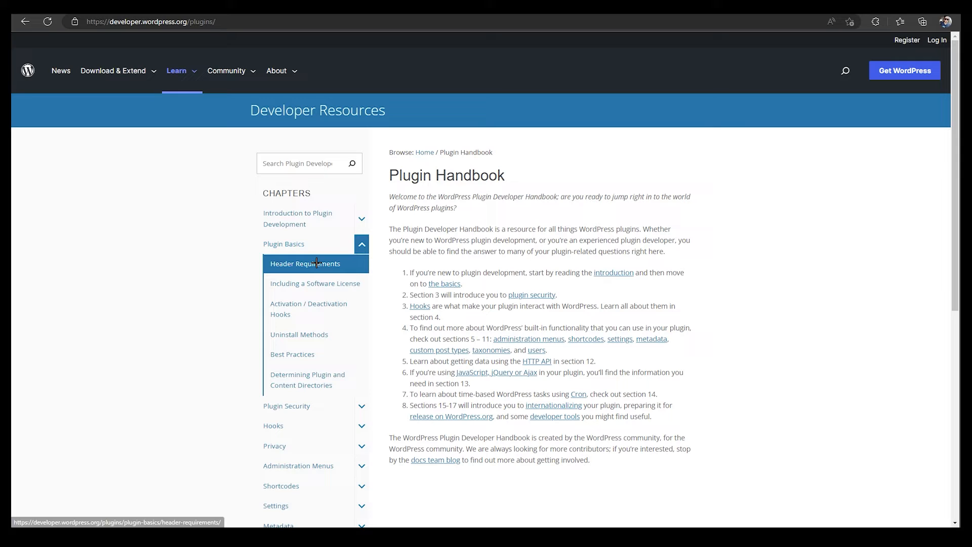
{"action": "left_click", "coordinate": [305, 263]}
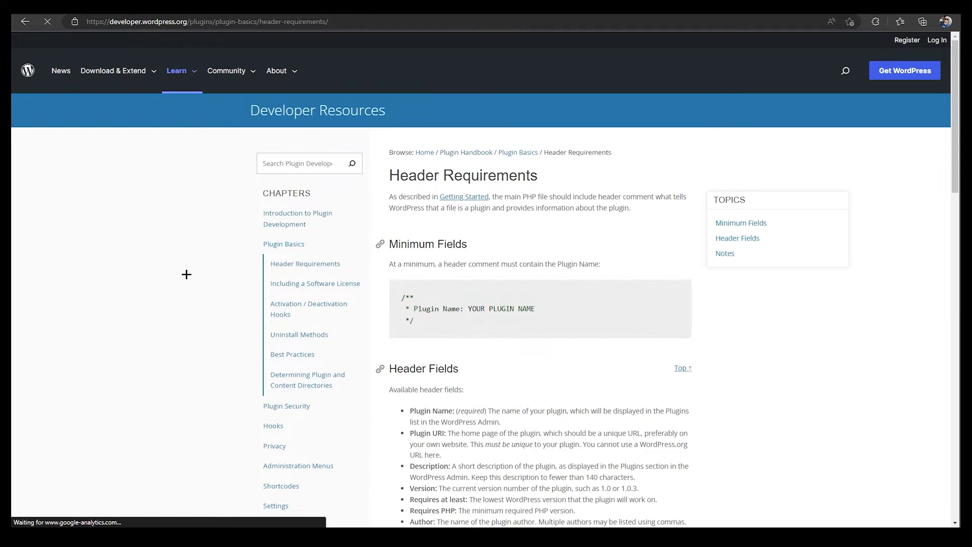
{"action": "scroll", "scroll_direction": "down", "scroll_amount": 3}
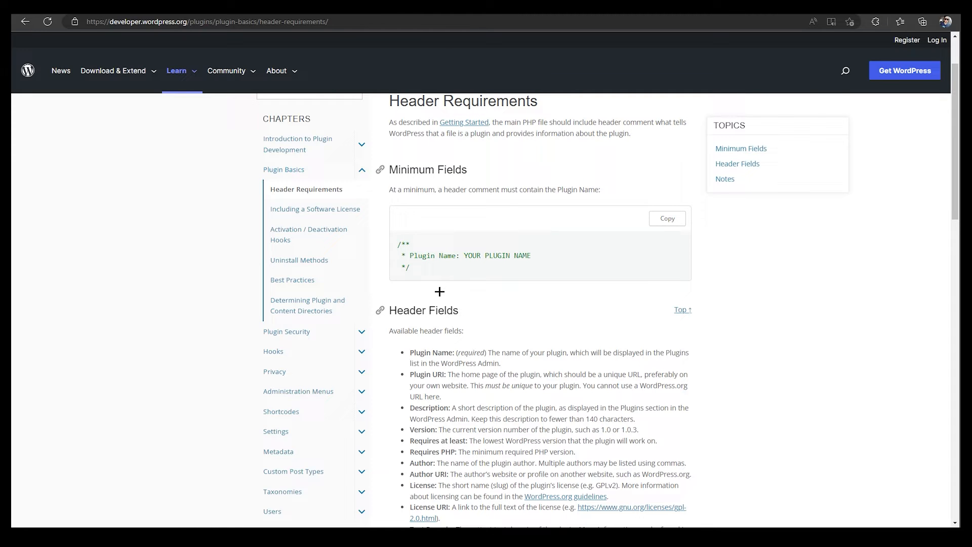
{"action": "scroll", "scroll_direction": "down", "scroll_amount": 3}
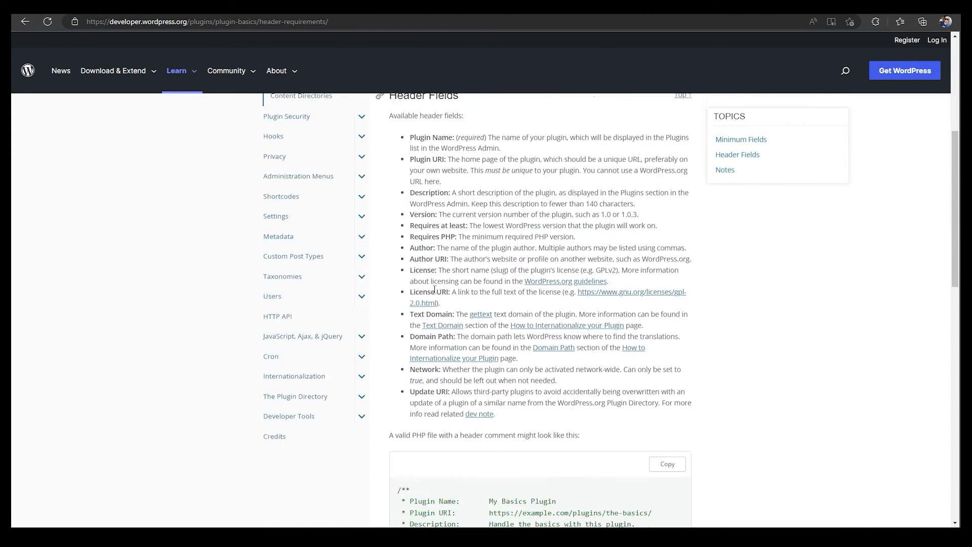
{"action": "scroll", "scroll_direction": "down", "scroll_amount": 3}
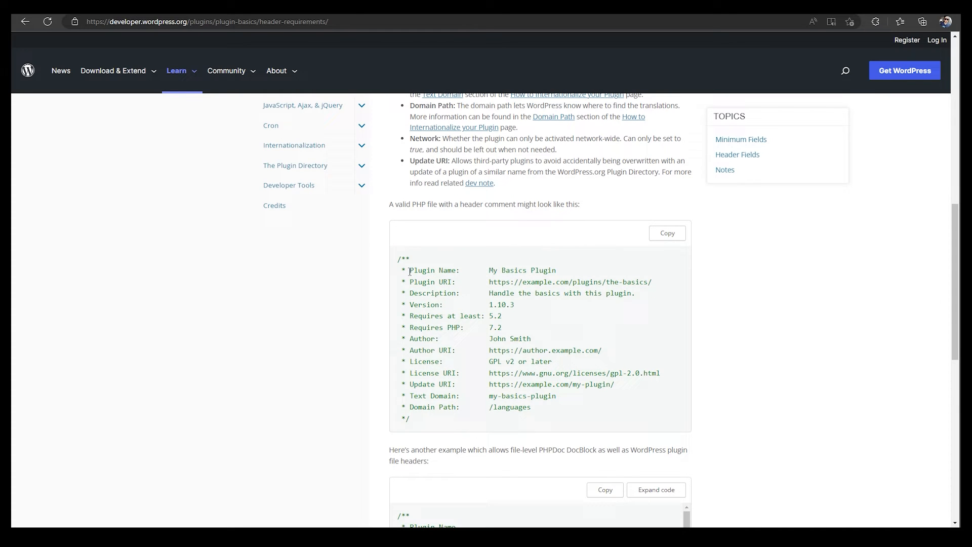
Select the example plugin header lines from Plugin Name down through Author URI and review the rest
{"action": "left_click_drag", "start_coordinate": [409, 269], "coordinate": [502, 281]}
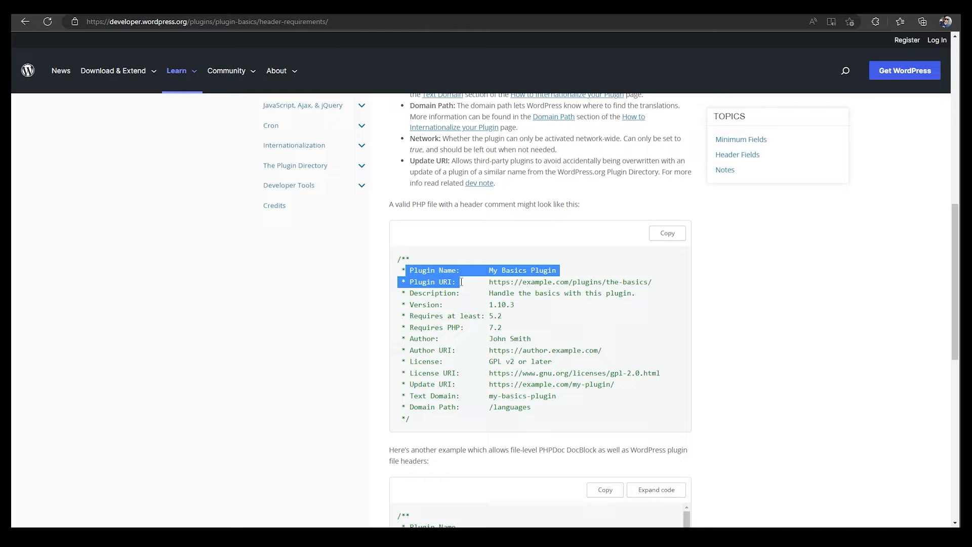
{"action": "left_click_drag", "start_coordinate": [459, 281], "coordinate": [455, 304]}
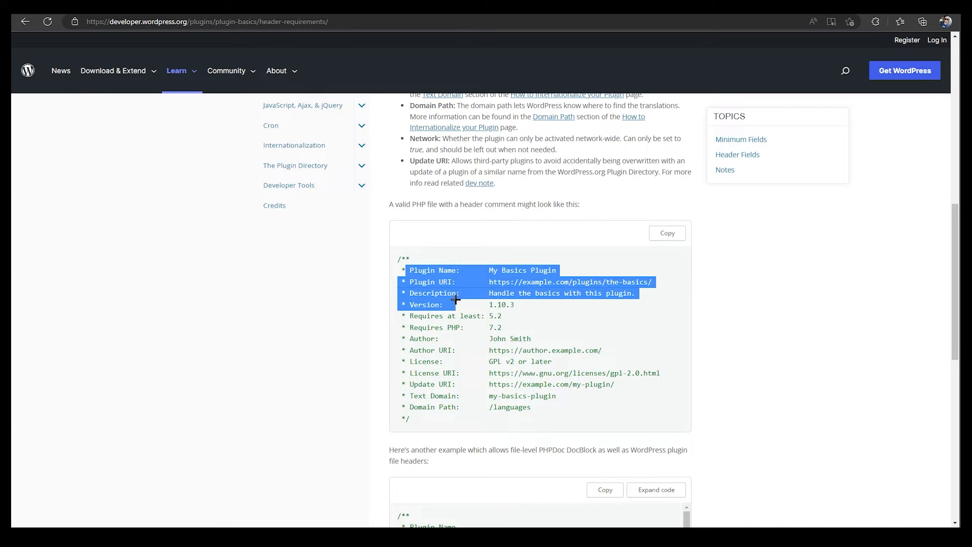
{"action": "left_click_drag", "start_coordinate": [456, 300], "coordinate": [483, 316]}
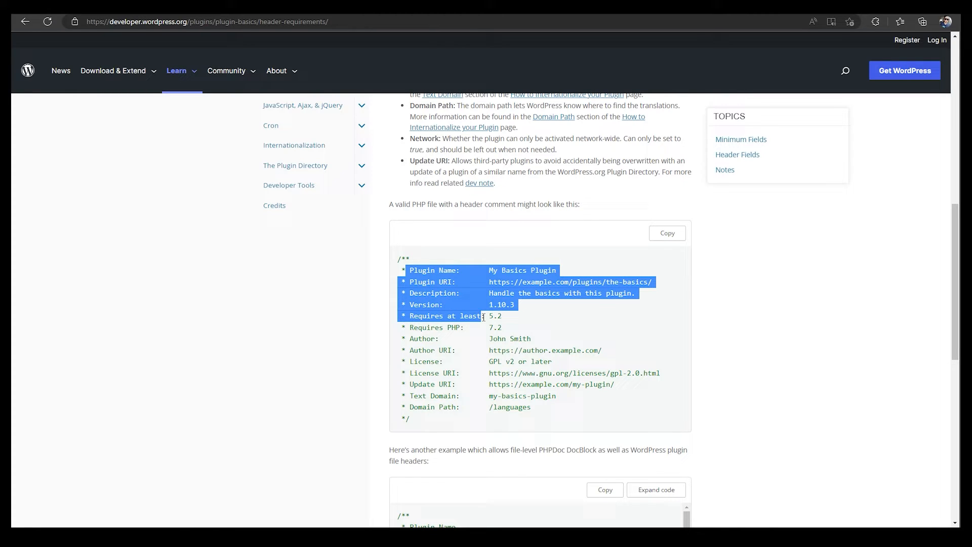
{"action": "left_click_drag", "start_coordinate": [485, 315], "coordinate": [455, 349]}
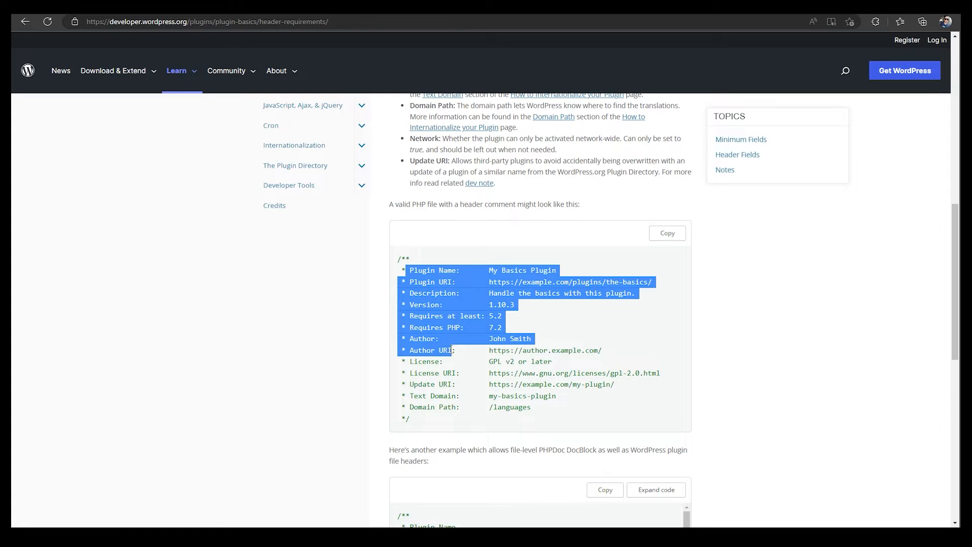
{"action": "left_click_drag", "start_coordinate": [454, 350], "coordinate": [526, 410]}
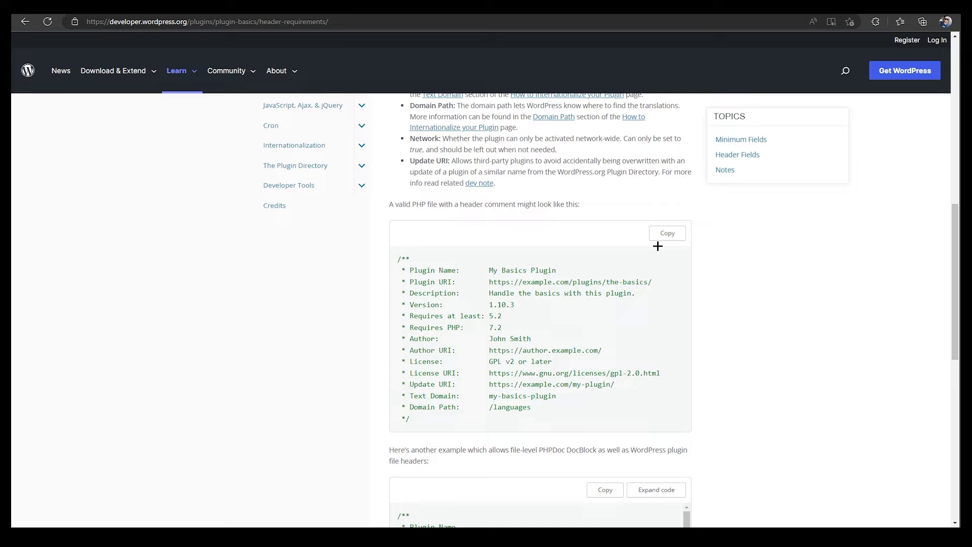
{"action": "scroll", "scroll_direction": "down", "scroll_amount": 3}
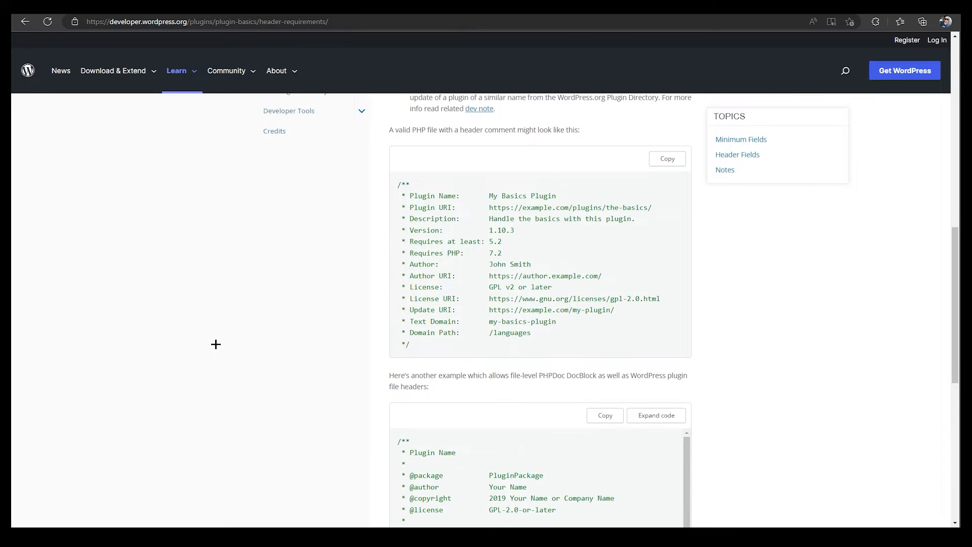
{"action": "scroll", "scroll_direction": "down", "scroll_amount": 3}
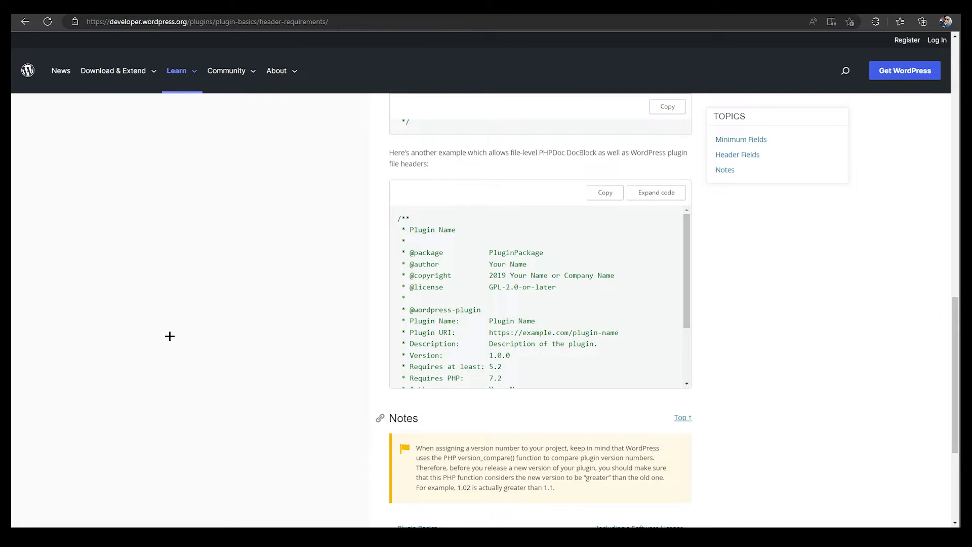
{"action": "mouse_move", "coordinate": [191, 305]}
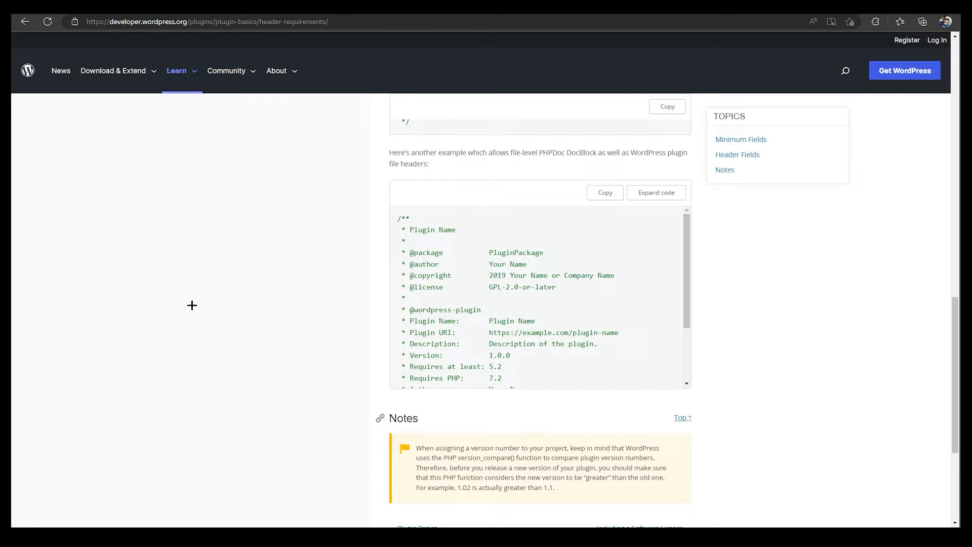
{"action": "mouse_move", "coordinate": [499, 300]}
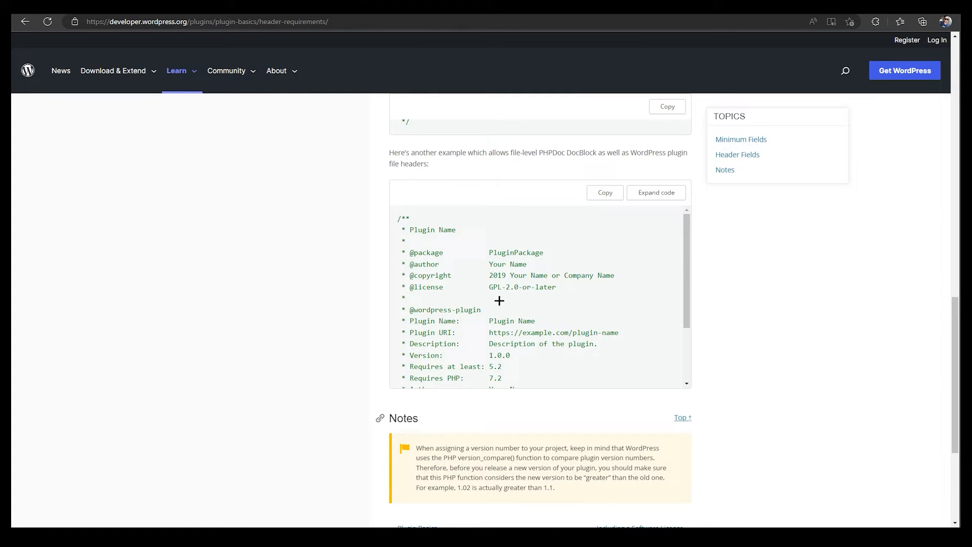
{"action": "scroll", "scroll_direction": "up", "scroll_amount": 3}
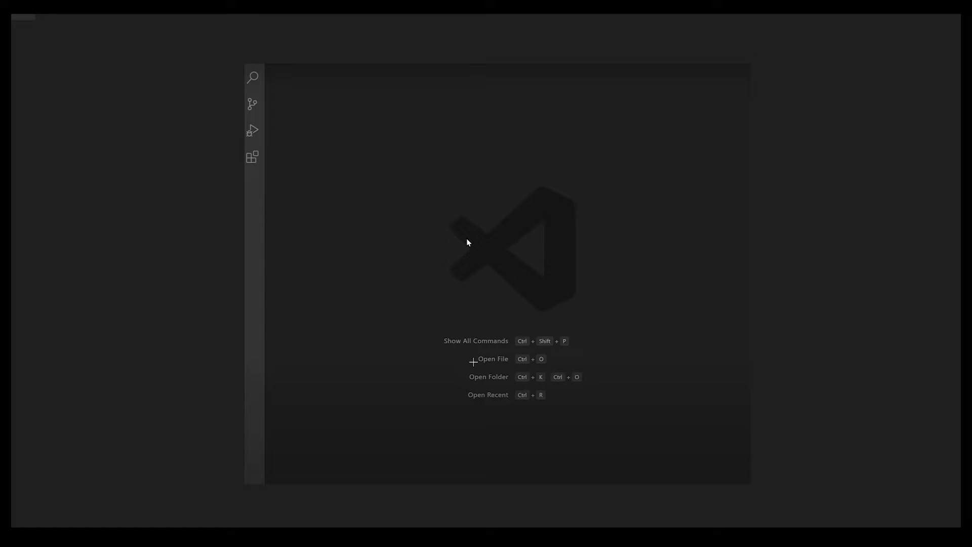
{"action": "mouse_move", "coordinate": [443, 239]}
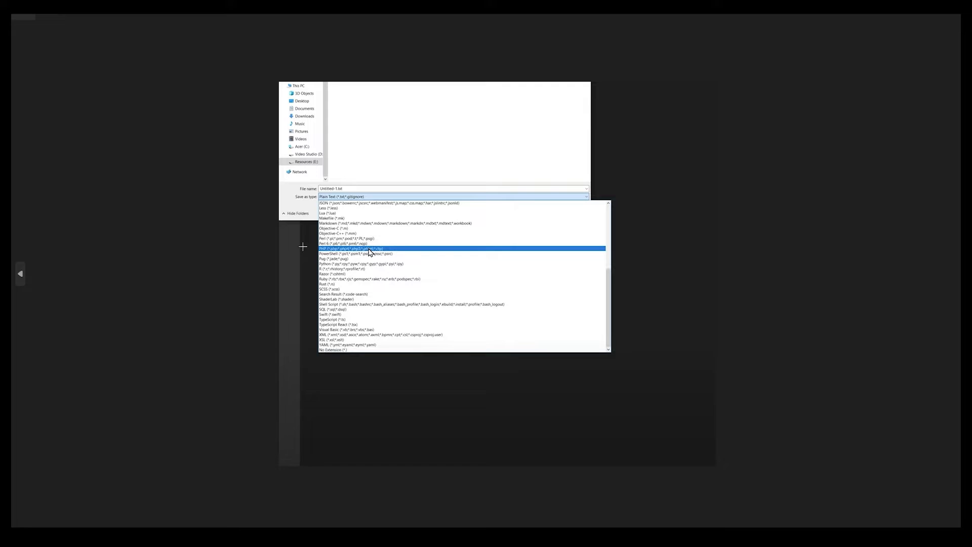
{"action": "mouse_move", "coordinate": [348, 197]}
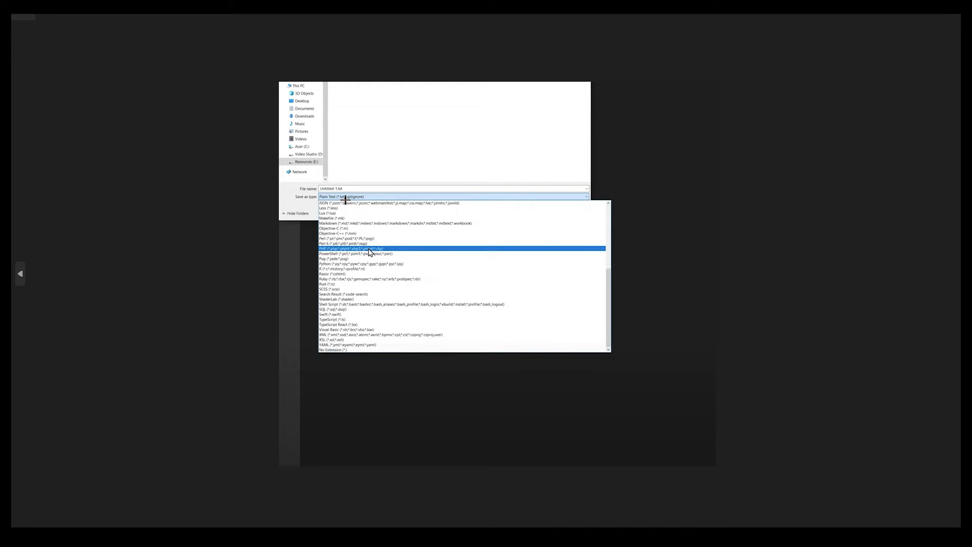
{"action": "mouse_move", "coordinate": [343, 198]}
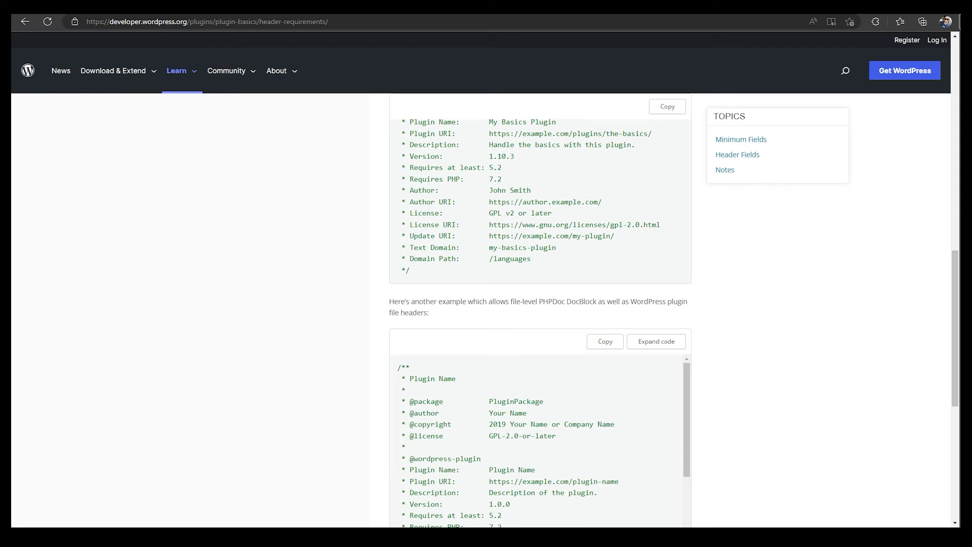
Scroll back up to the first example header, the My Basics Plugin block
{"action": "scroll", "scroll_direction": "up", "scroll_amount": 3}
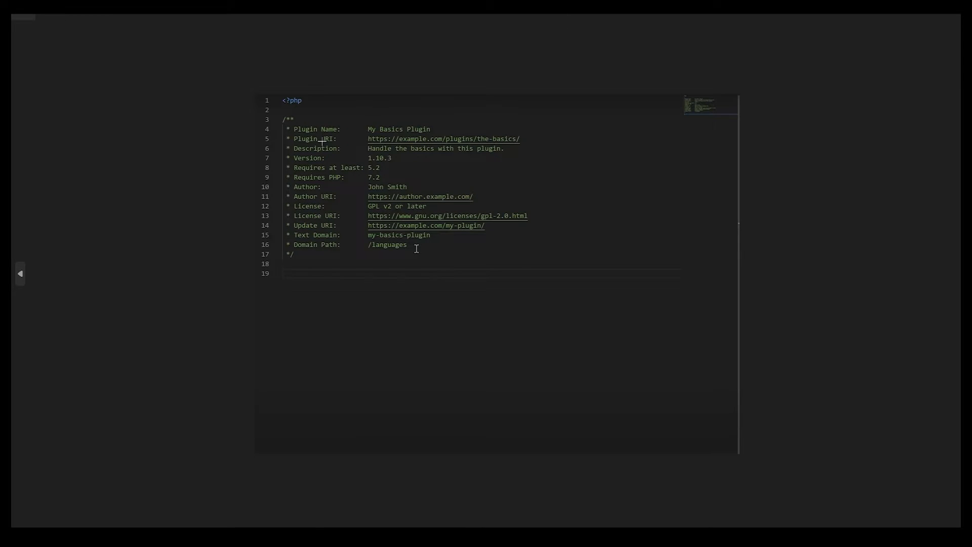
{"action": "mouse_move", "coordinate": [451, 272]}
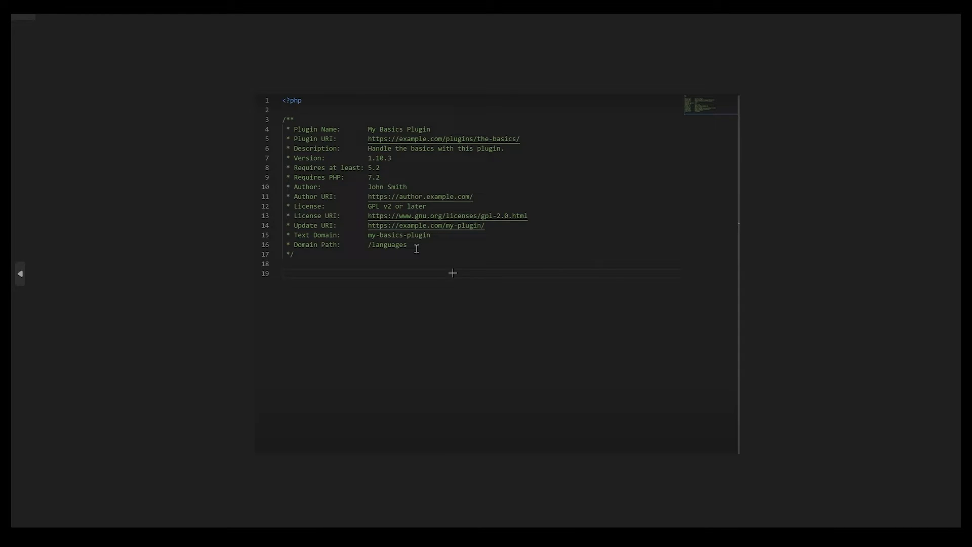
{"action": "mouse_move", "coordinate": [434, 257]}
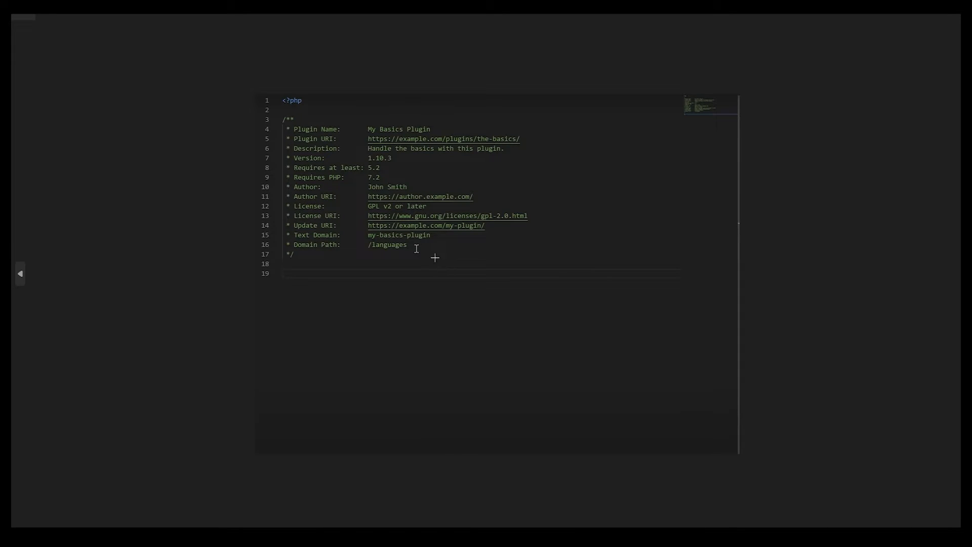
{"action": "mouse_move", "coordinate": [306, 241]}
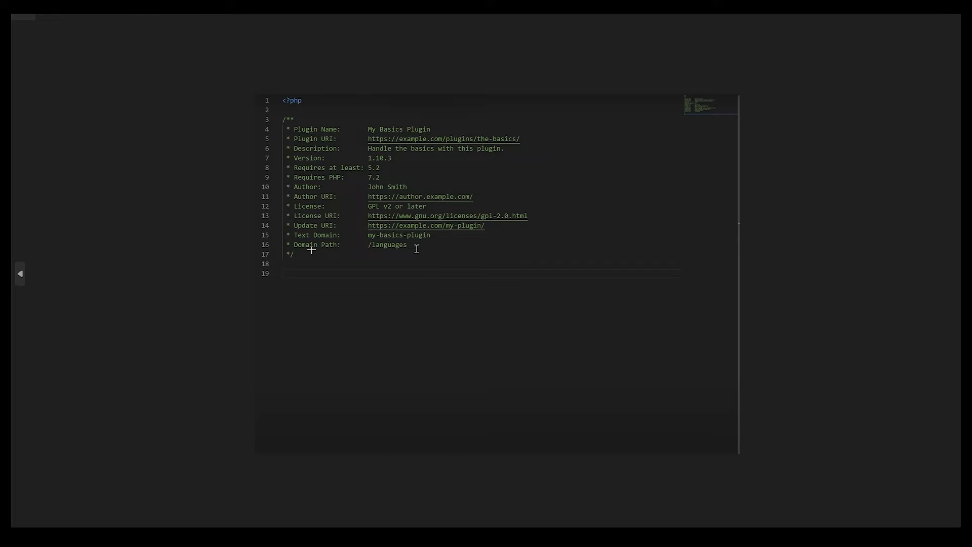
{"action": "mouse_move", "coordinate": [438, 249]}
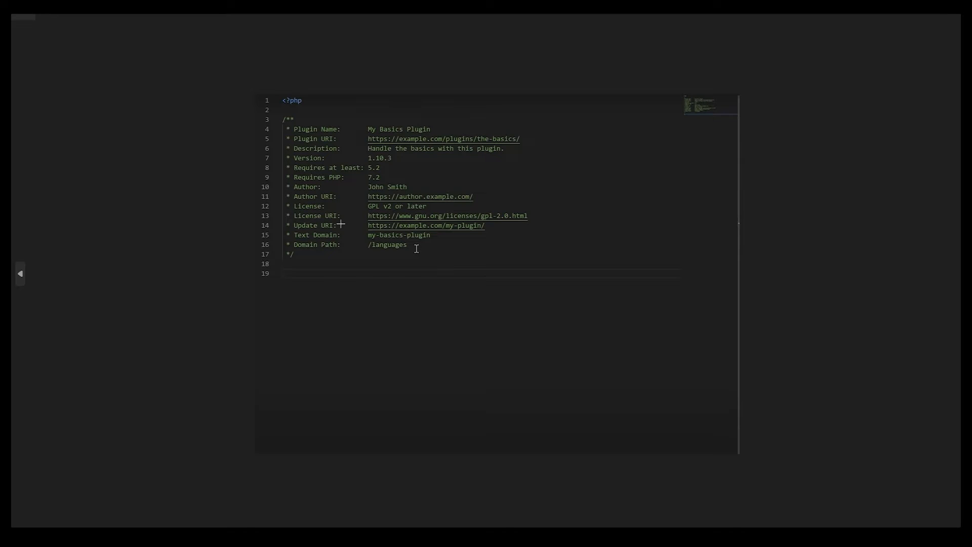
{"action": "mouse_move", "coordinate": [347, 227]}
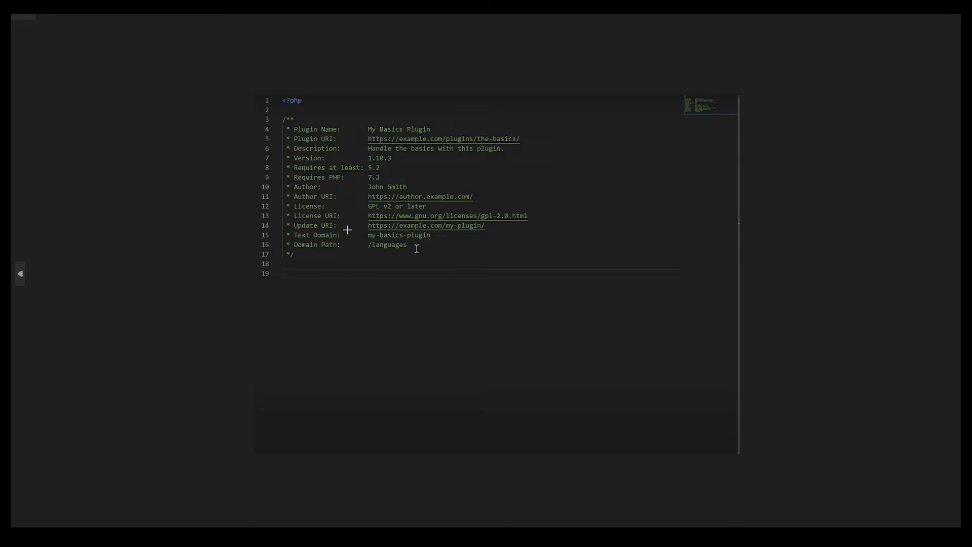
{"action": "mouse_move", "coordinate": [322, 199]}
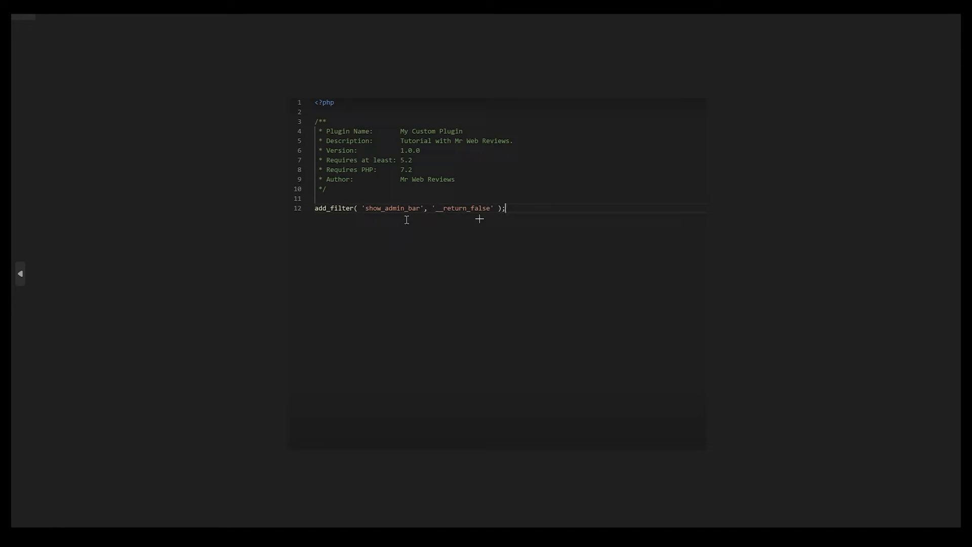
{"action": "mouse_move", "coordinate": [210, 67]}
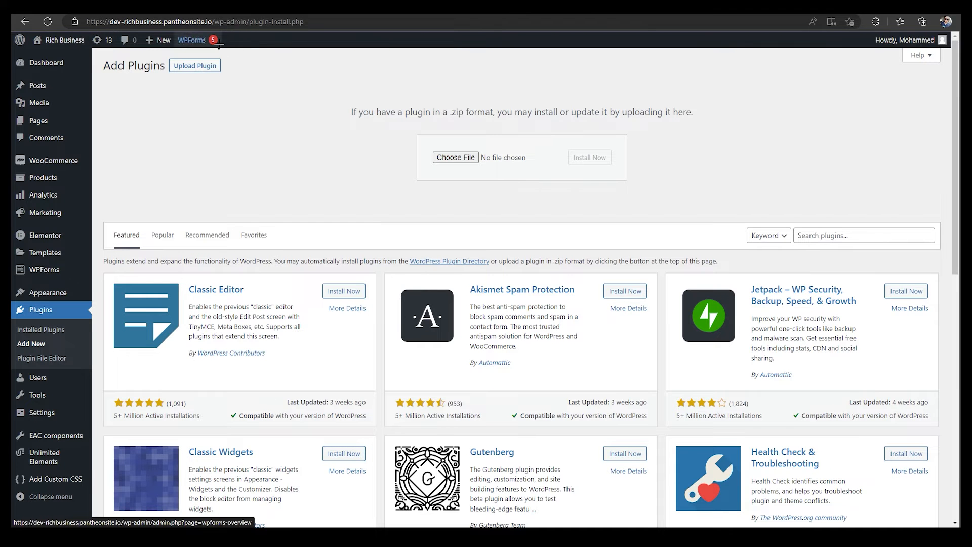
{"action": "mouse_move", "coordinate": [232, 42]}
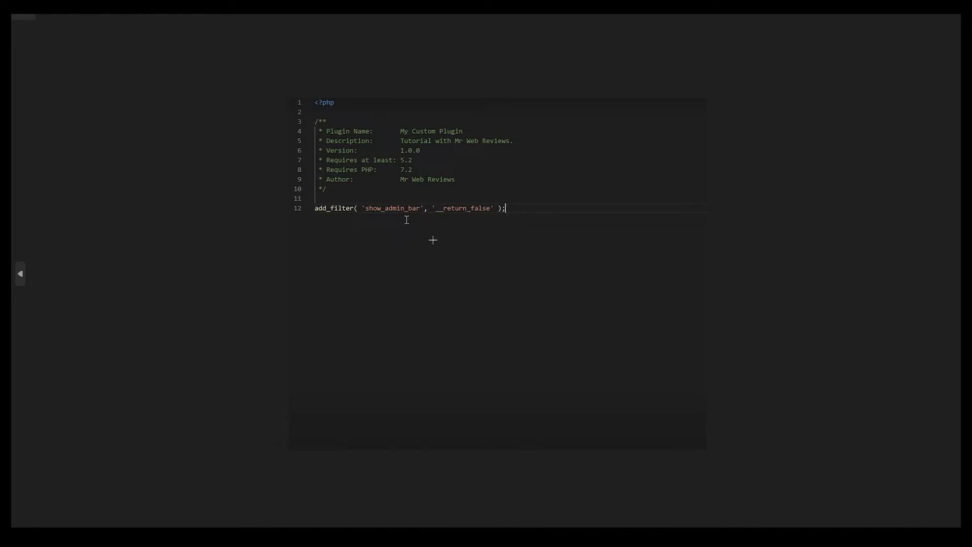
{"action": "mouse_move", "coordinate": [404, 217]}
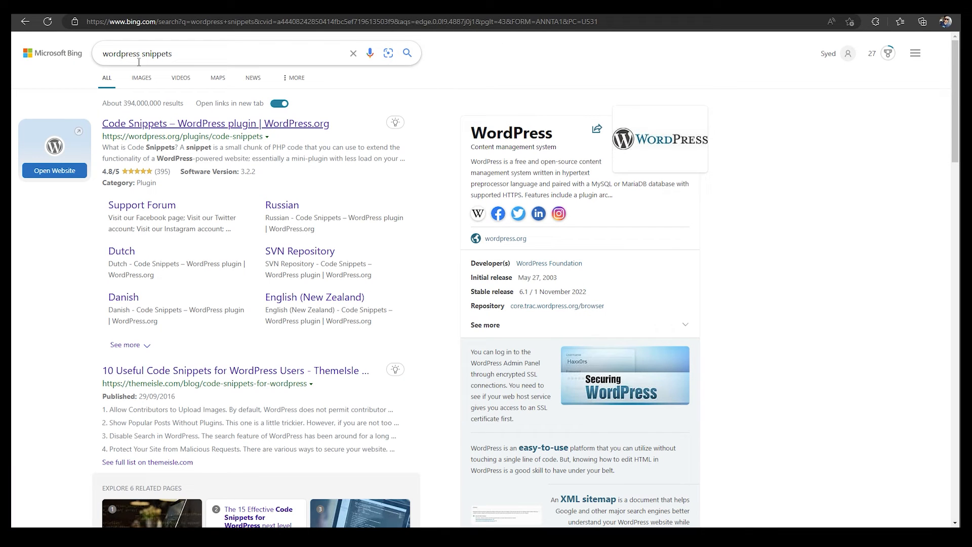
{"action": "left_click", "coordinate": [217, 53]}
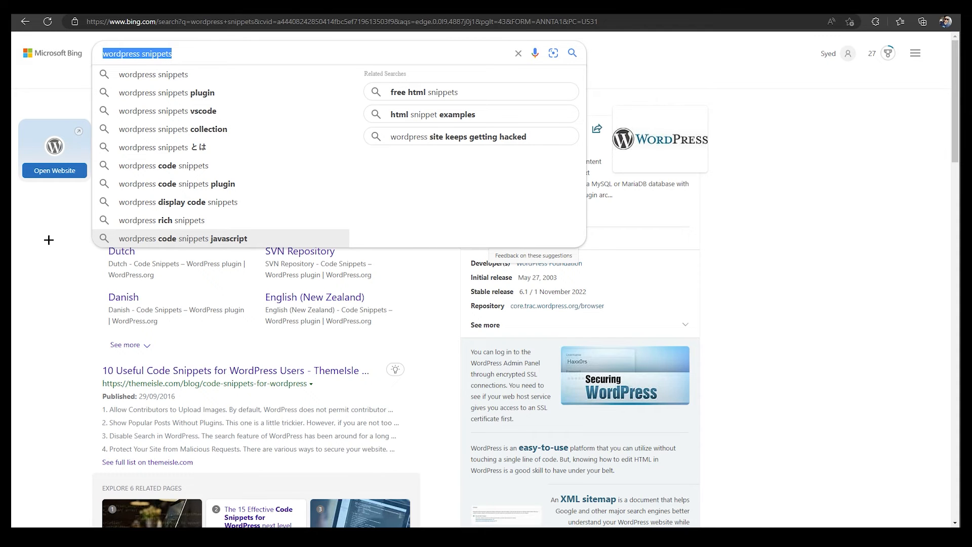
{"action": "scroll", "scroll_direction": "down", "scroll_amount": 3}
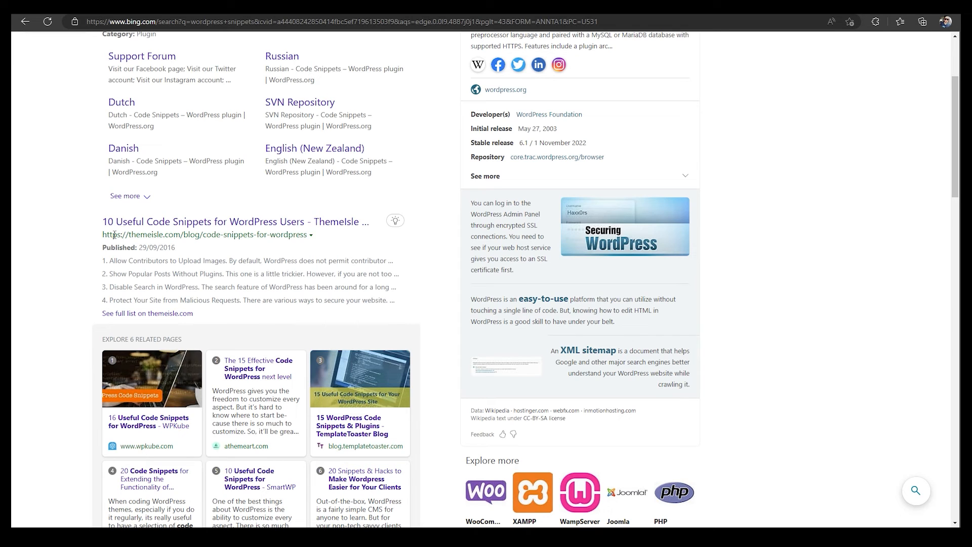
{"action": "mouse_move", "coordinate": [191, 242]}
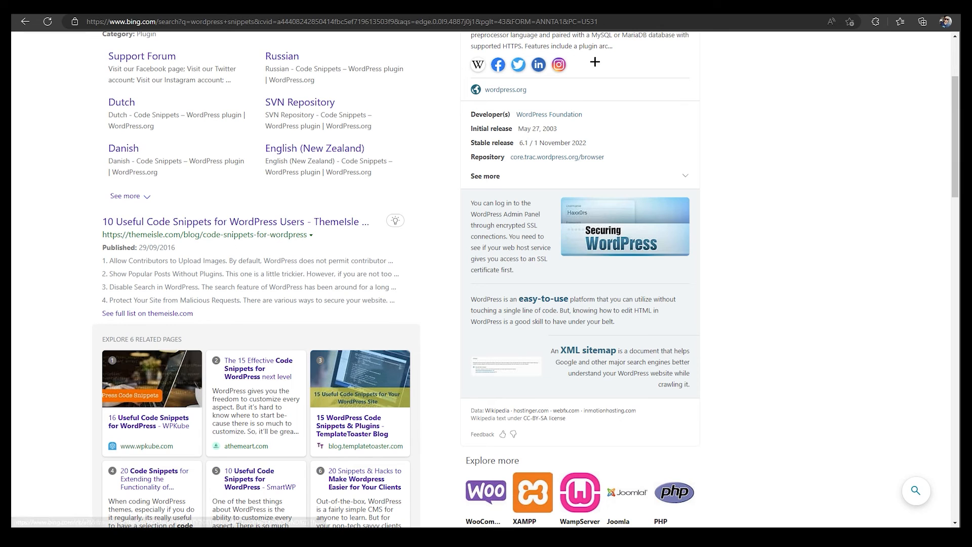
Reach section 6, Disable the Admin Bar, in the Themeisle snippets article and select its add_filter line
{"action": "left_click", "coordinate": [232, 221]}
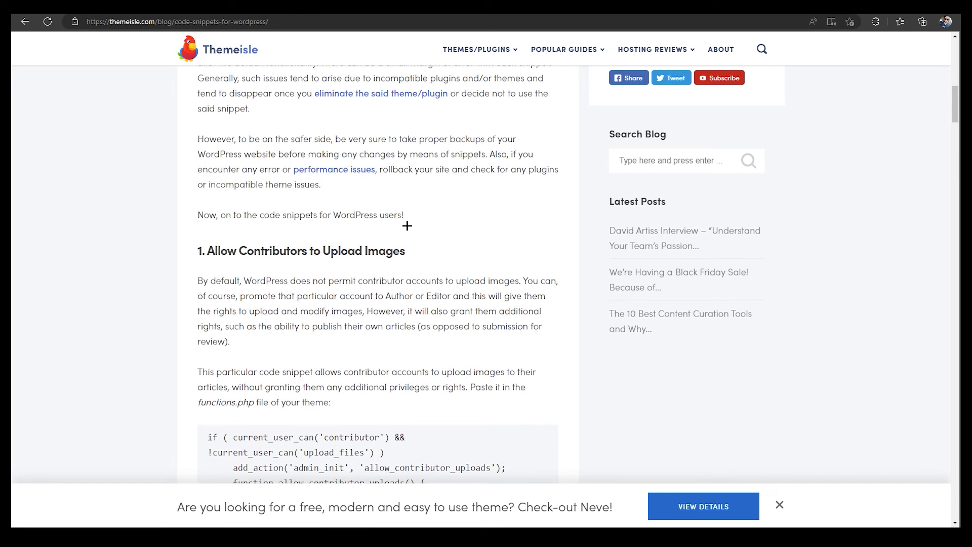
{"action": "scroll", "scroll_direction": "down", "scroll_amount": 3}
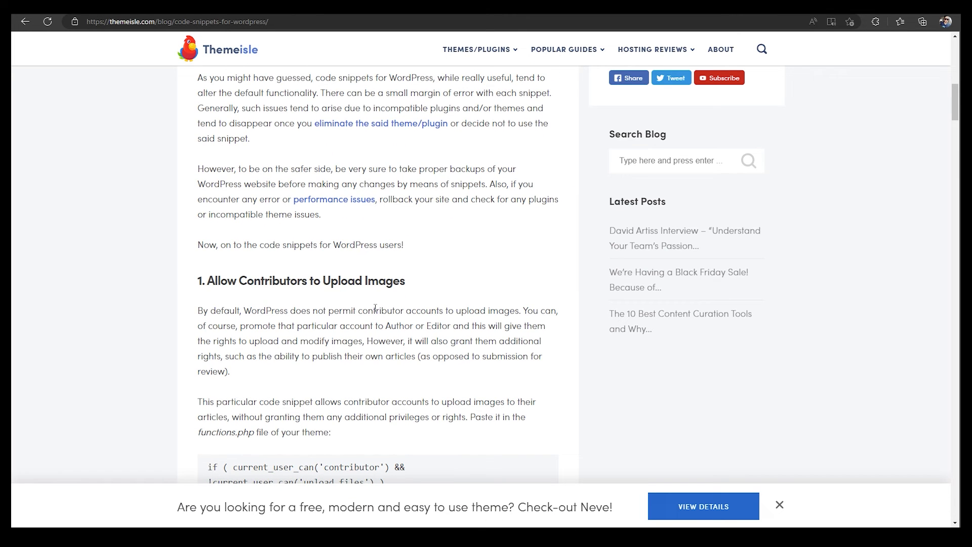
{"action": "scroll", "scroll_direction": "down", "scroll_amount": 3}
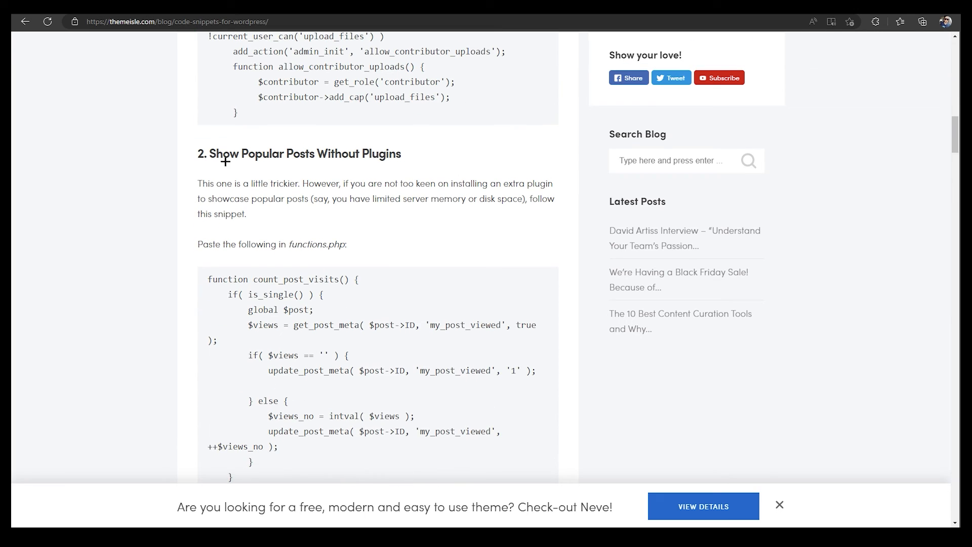
{"action": "scroll", "scroll_direction": "down", "scroll_amount": 3}
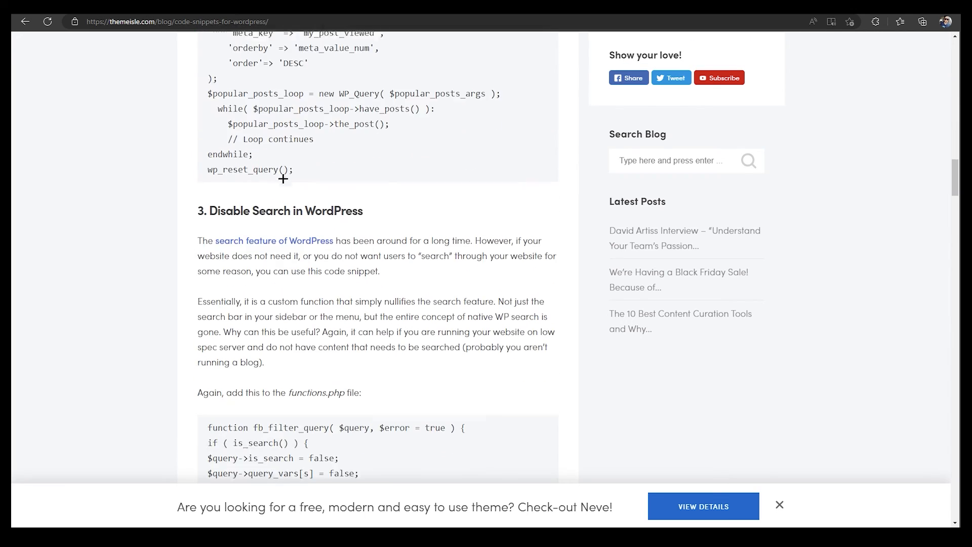
{"action": "scroll", "scroll_direction": "down", "scroll_amount": 3}
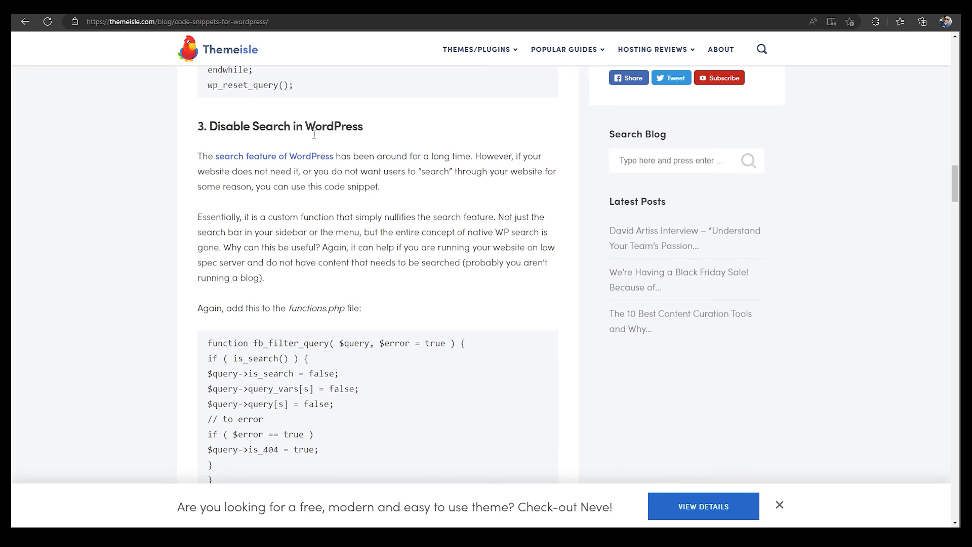
{"action": "scroll", "scroll_direction": "down", "scroll_amount": 3}
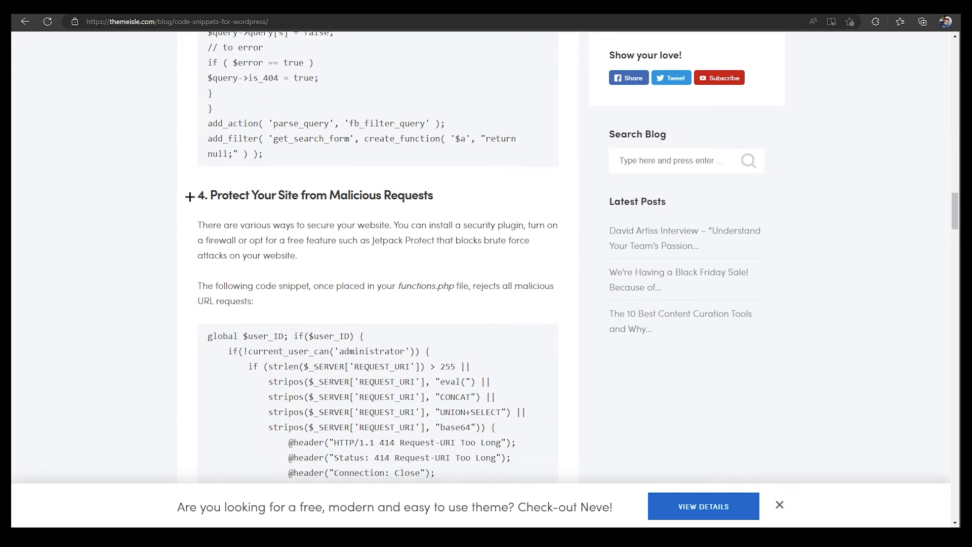
{"action": "scroll", "scroll_direction": "down", "scroll_amount": 3}
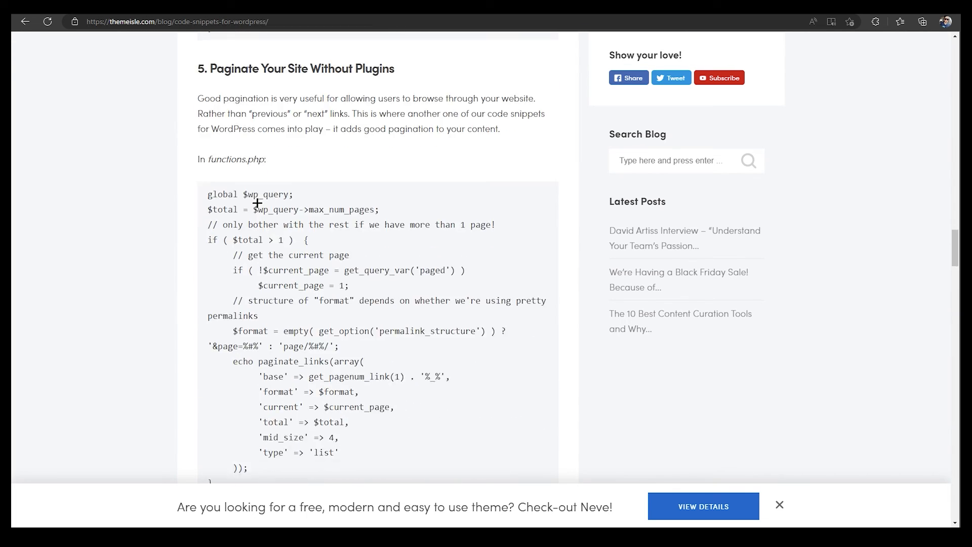
{"action": "scroll", "scroll_direction": "down", "scroll_amount": 3}
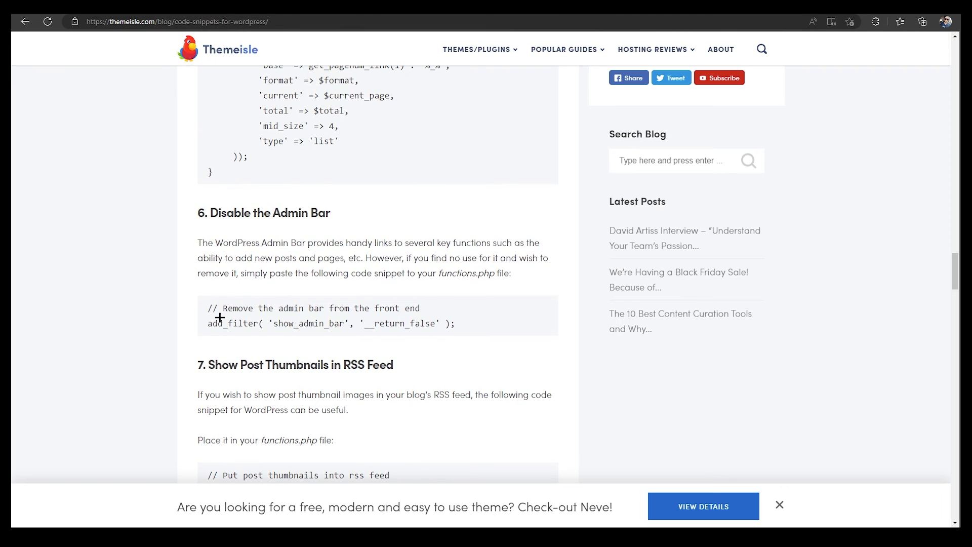
{"action": "left_click_drag", "start_coordinate": [209, 323], "coordinate": [454, 323]}
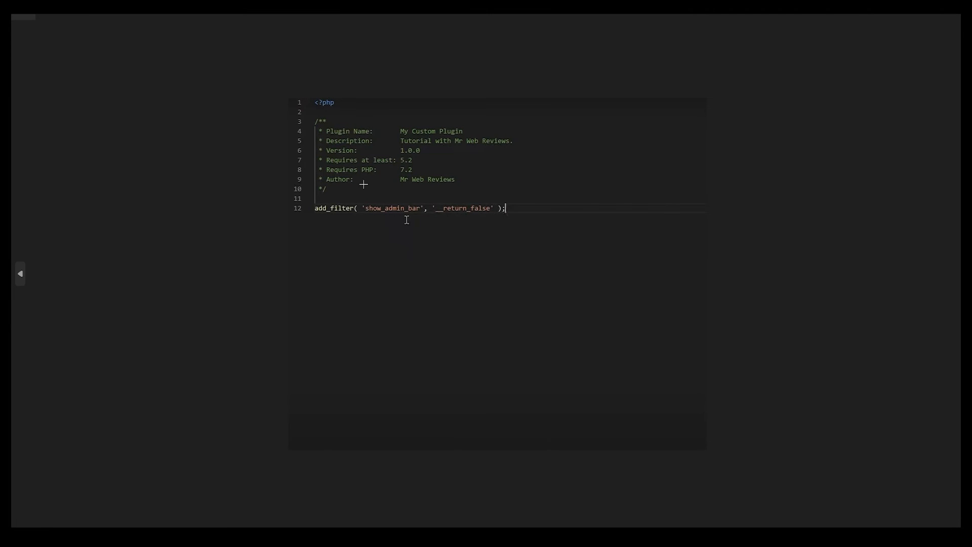
{"action": "mouse_move", "coordinate": [328, 209]}
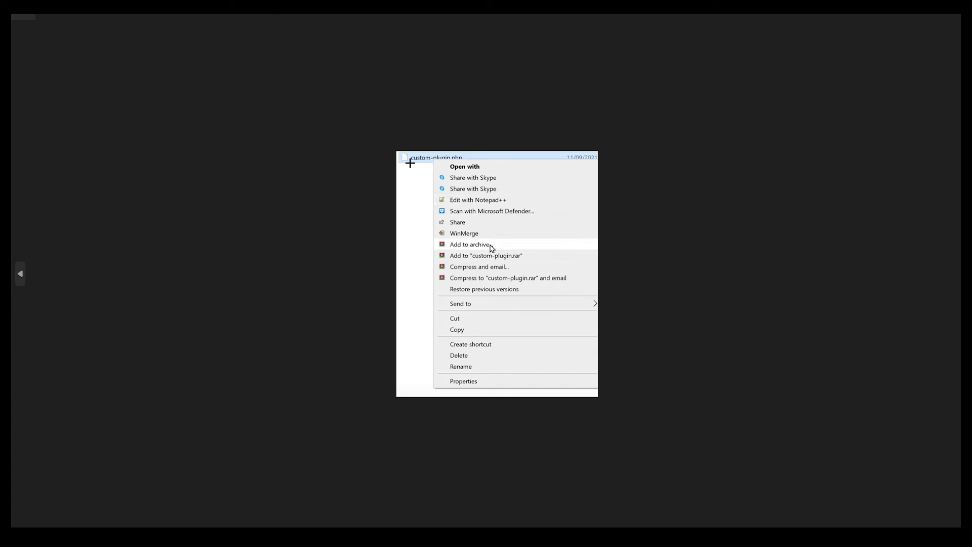
{"action": "mouse_move", "coordinate": [454, 245]}
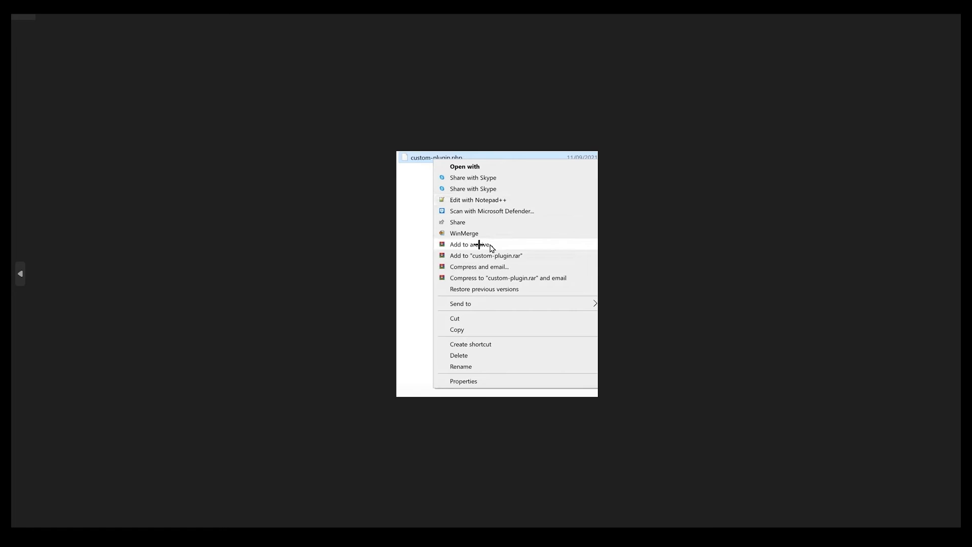
{"action": "mouse_move", "coordinate": [444, 159]}
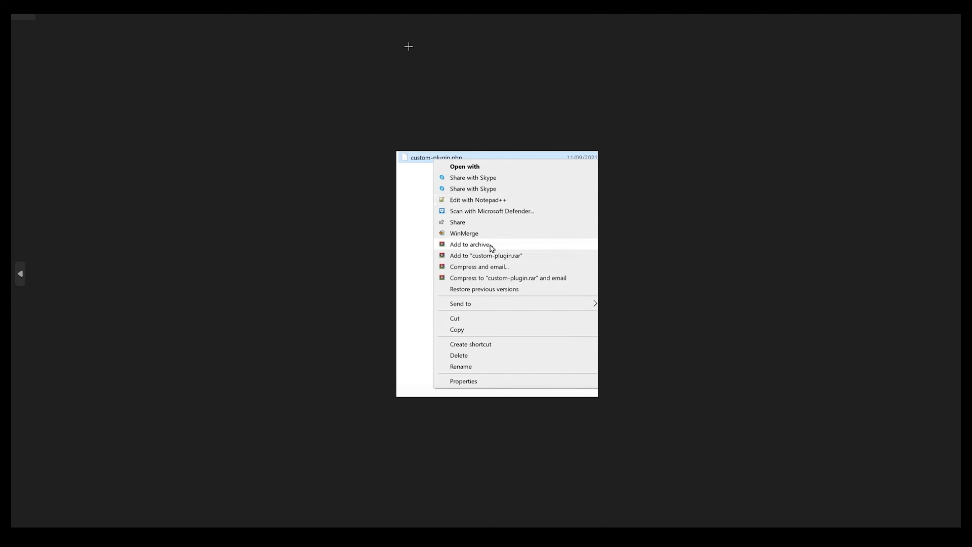
{"action": "mouse_move", "coordinate": [141, 29]}
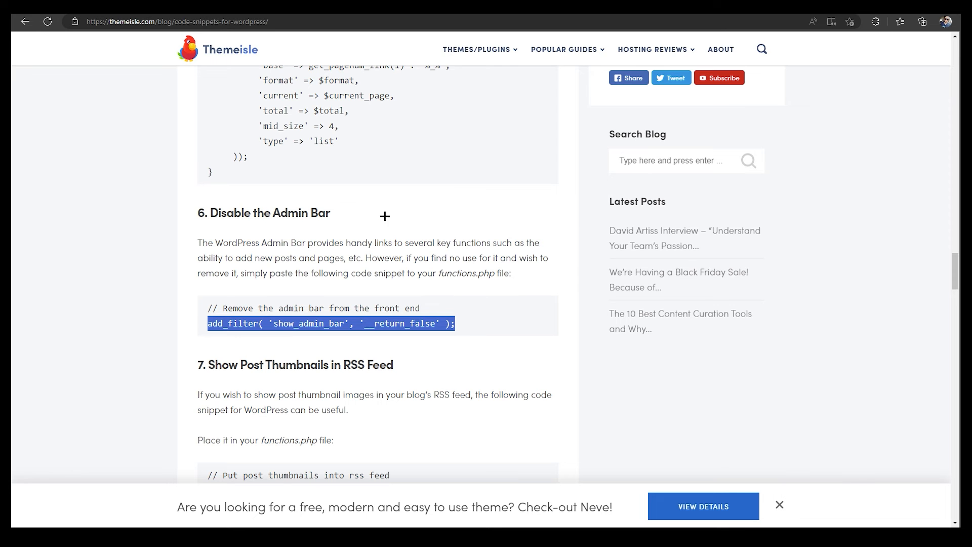
{"action": "scroll", "scroll_direction": "down", "scroll_amount": 3}
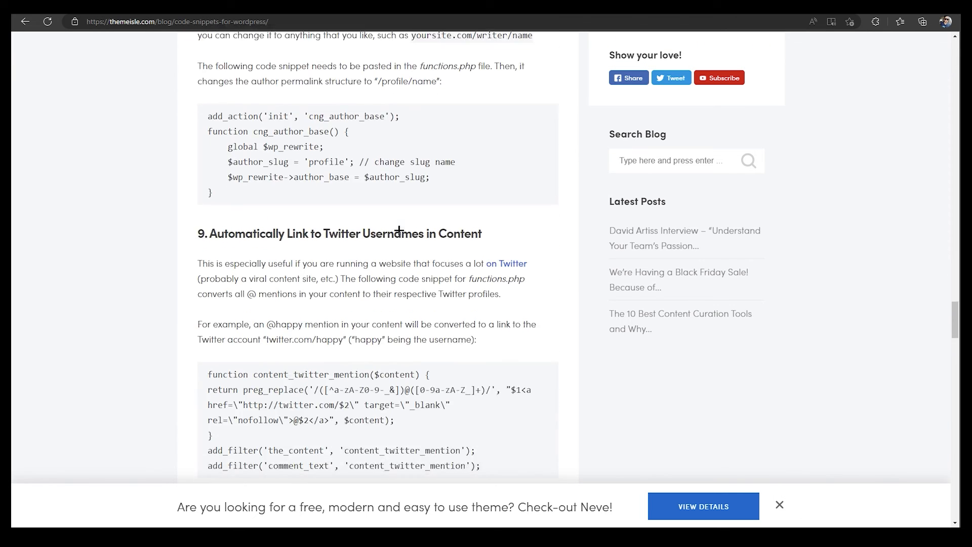
{"action": "scroll", "scroll_direction": "down", "scroll_amount": 3}
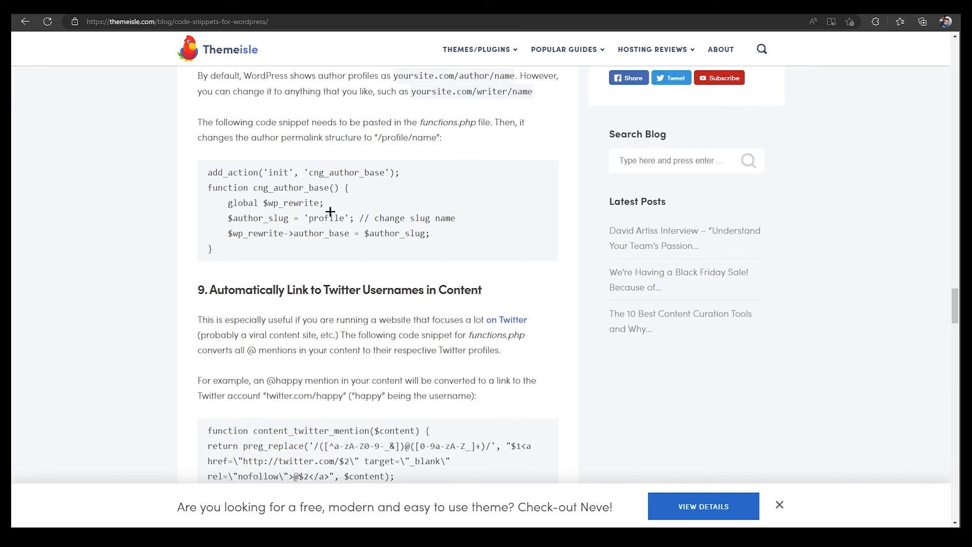
{"action": "scroll", "scroll_direction": "down", "scroll_amount": 3}
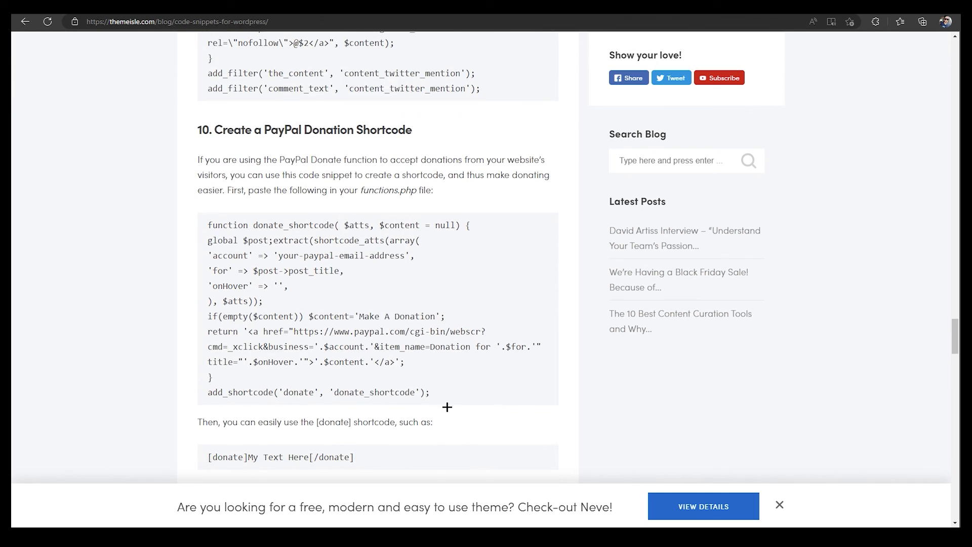
{"action": "left_click_drag", "start_coordinate": [207, 225], "coordinate": [429, 391]}
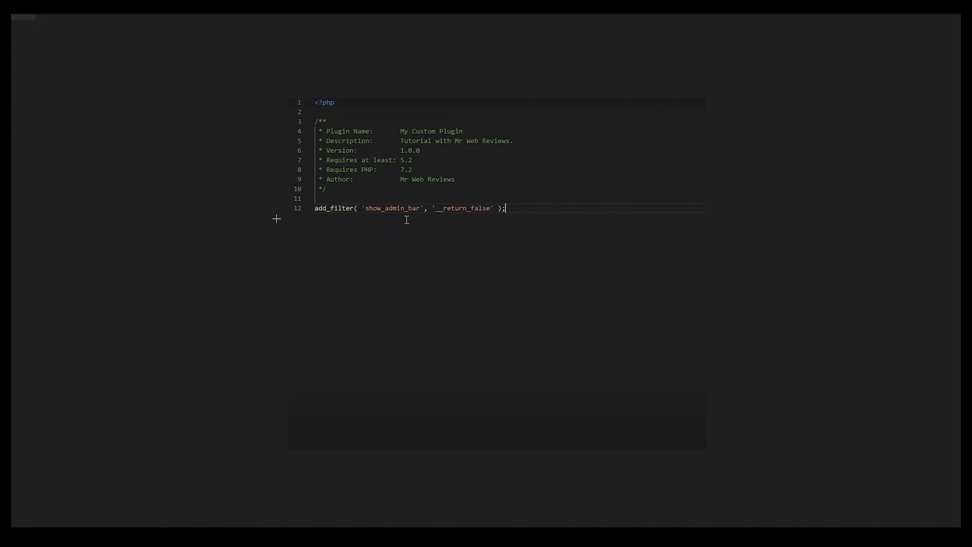
{"action": "mouse_move", "coordinate": [327, 230]}
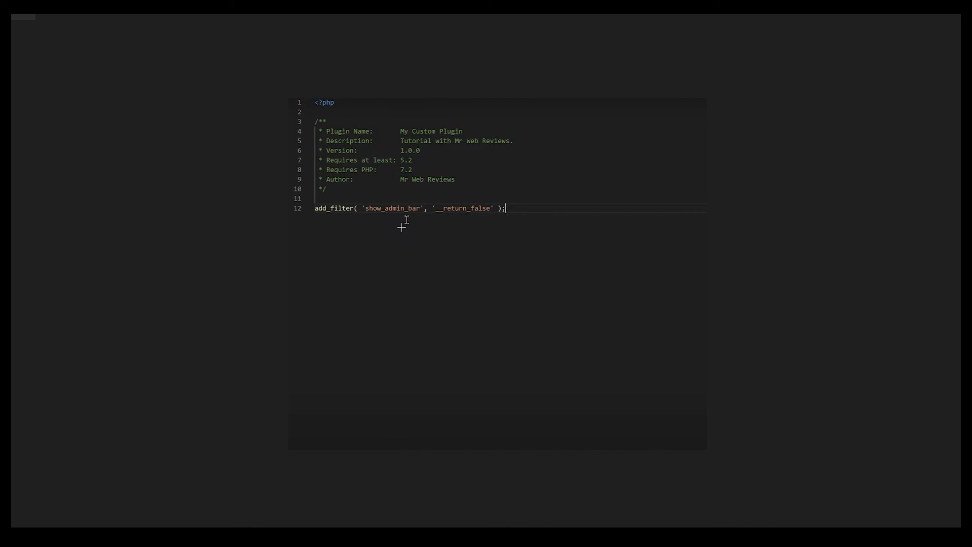
{"action": "mouse_move", "coordinate": [422, 219]}
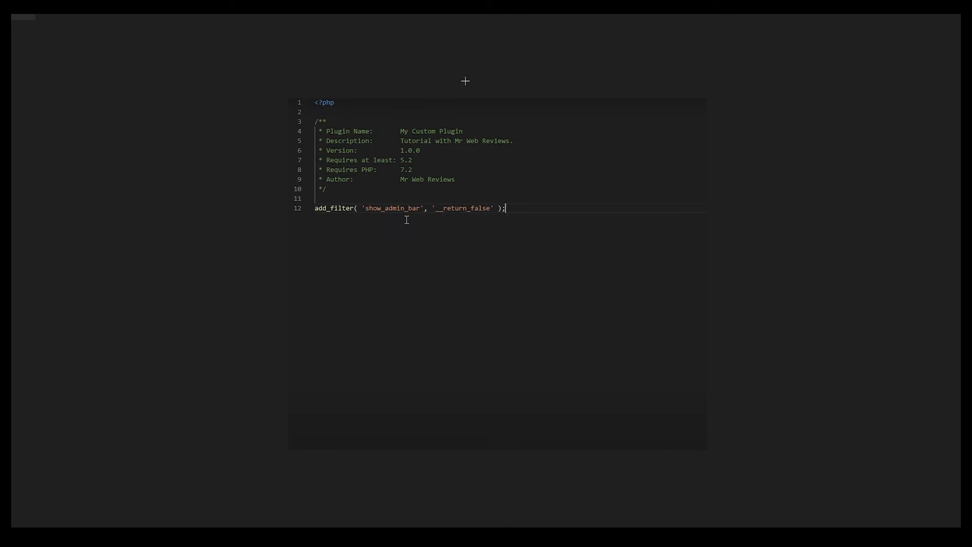
{"action": "mouse_move", "coordinate": [480, 119]}
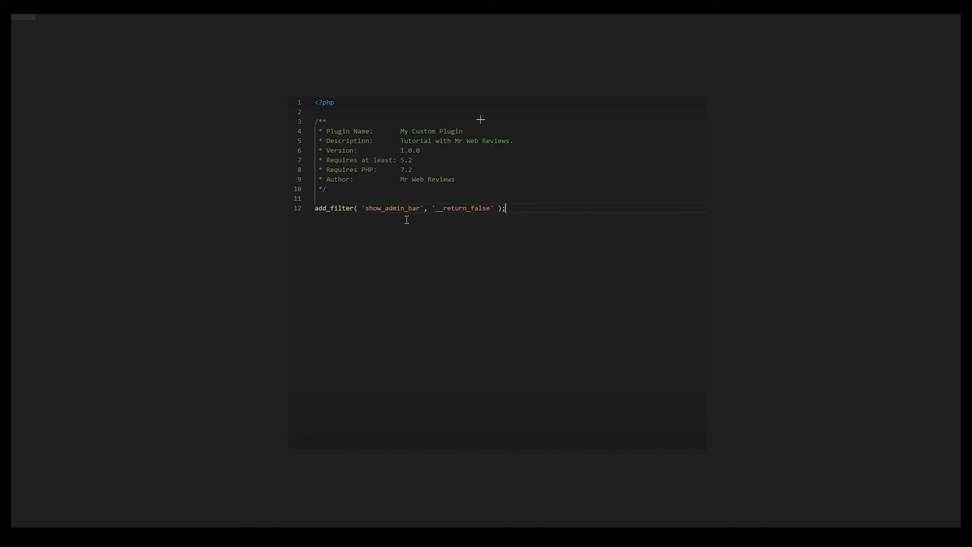
{"action": "mouse_move", "coordinate": [469, 110]}
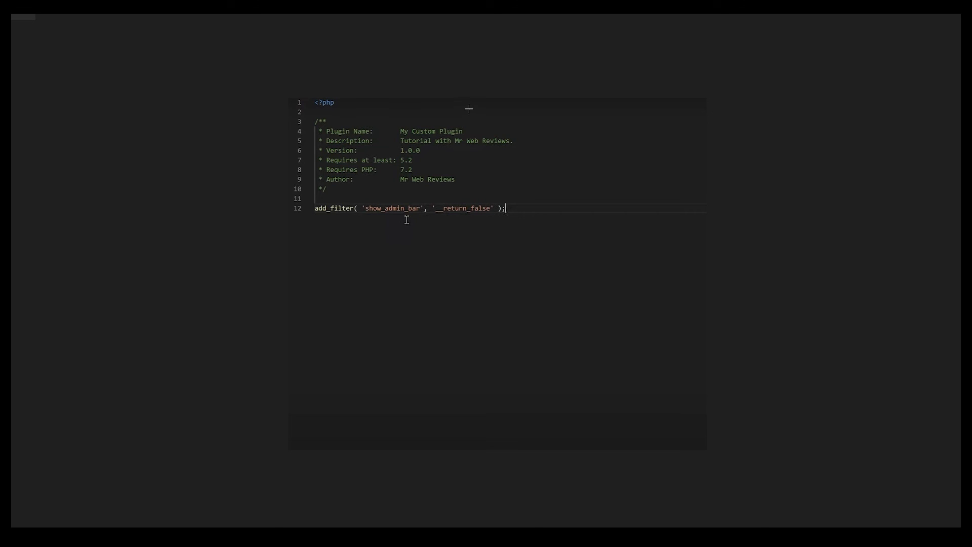
{"action": "mouse_move", "coordinate": [472, 109]}
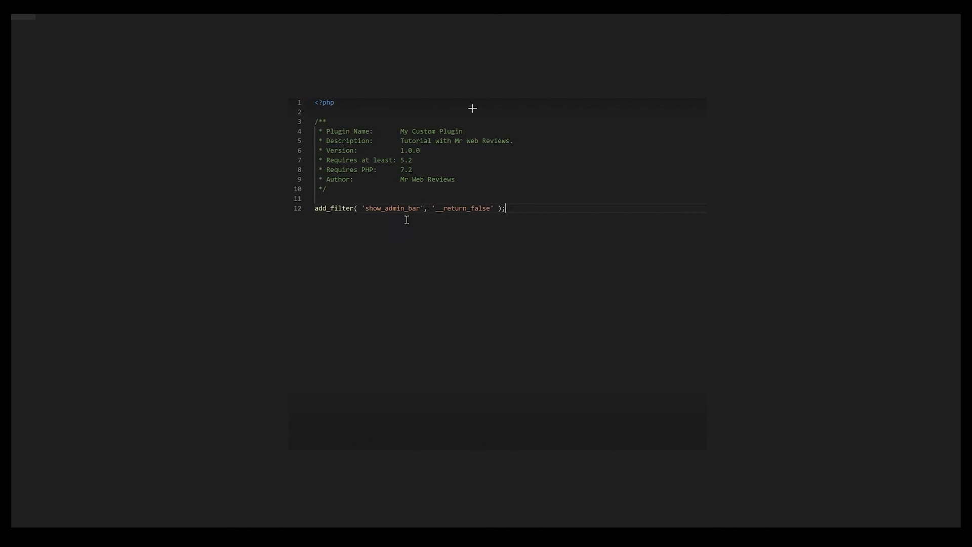
{"action": "mouse_move", "coordinate": [382, 138]}
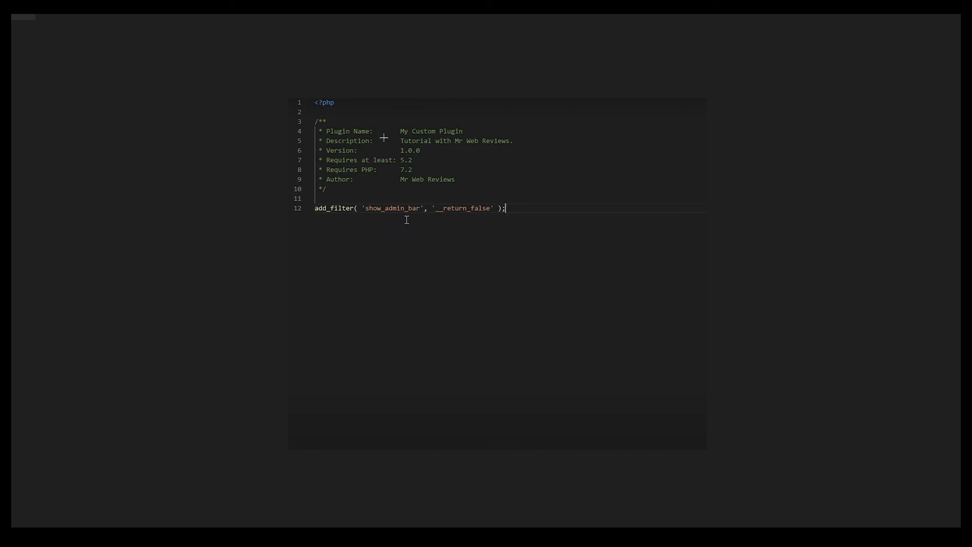
{"action": "mouse_move", "coordinate": [159, 27]}
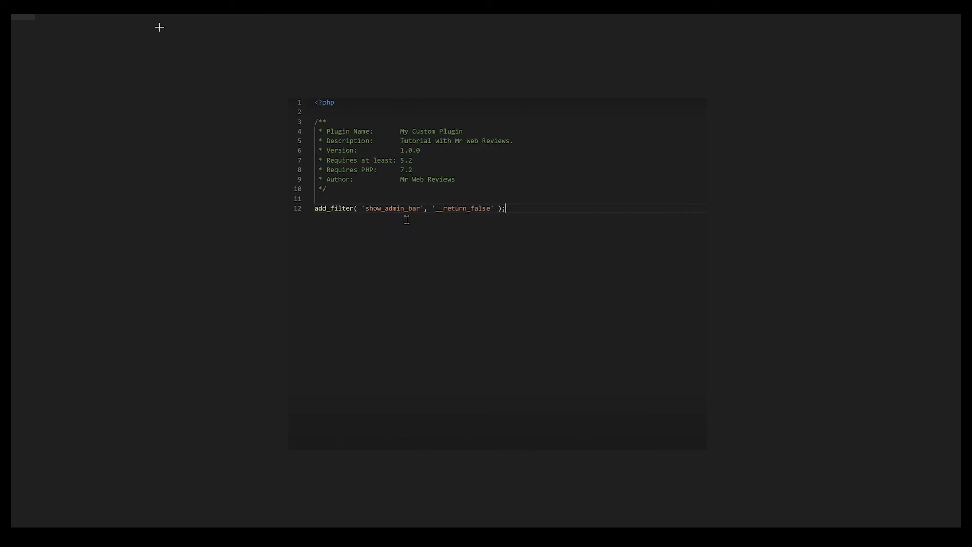